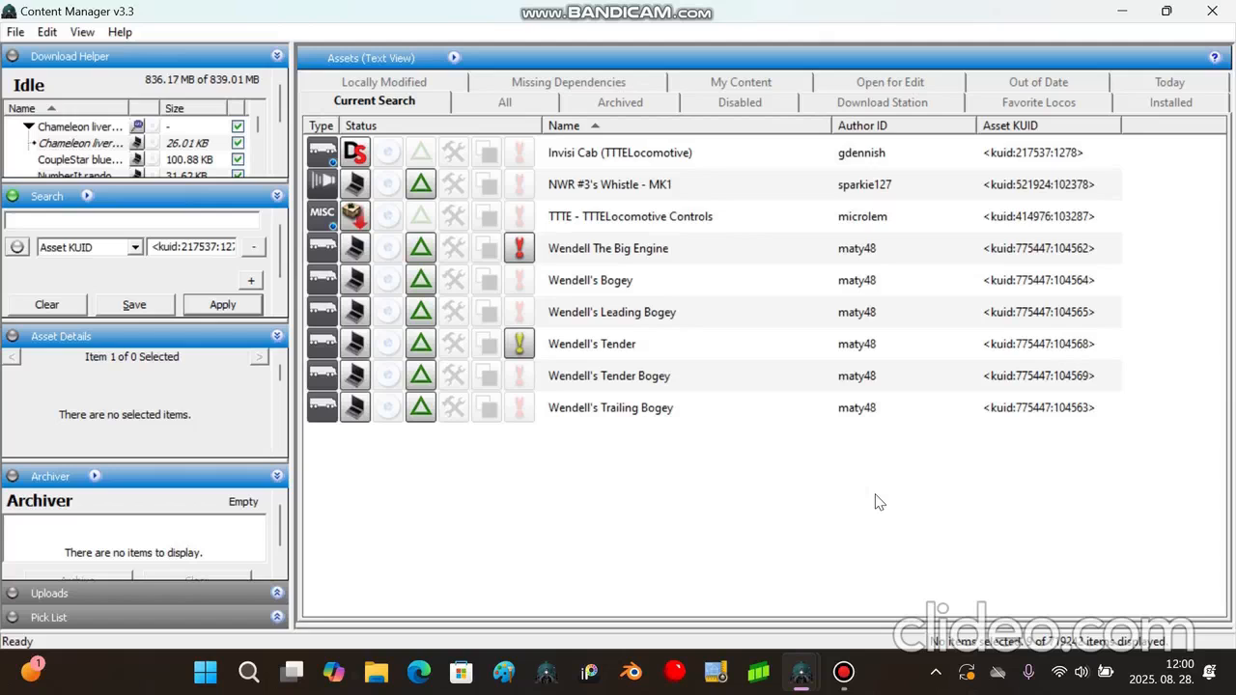
pyautogui.moveTo(556, 555)
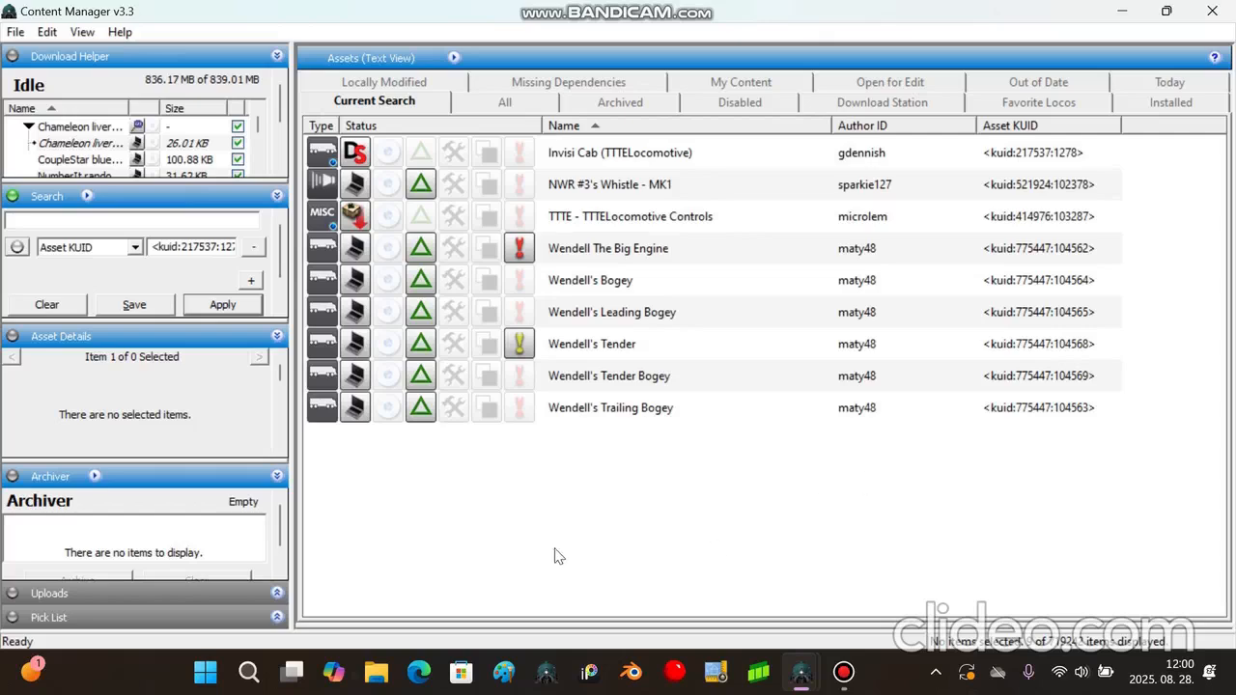
# - Error-check Wendell The Big Engine, revealing that its asset_body.im mesh cannot load
pyautogui.rightClick(608, 248)
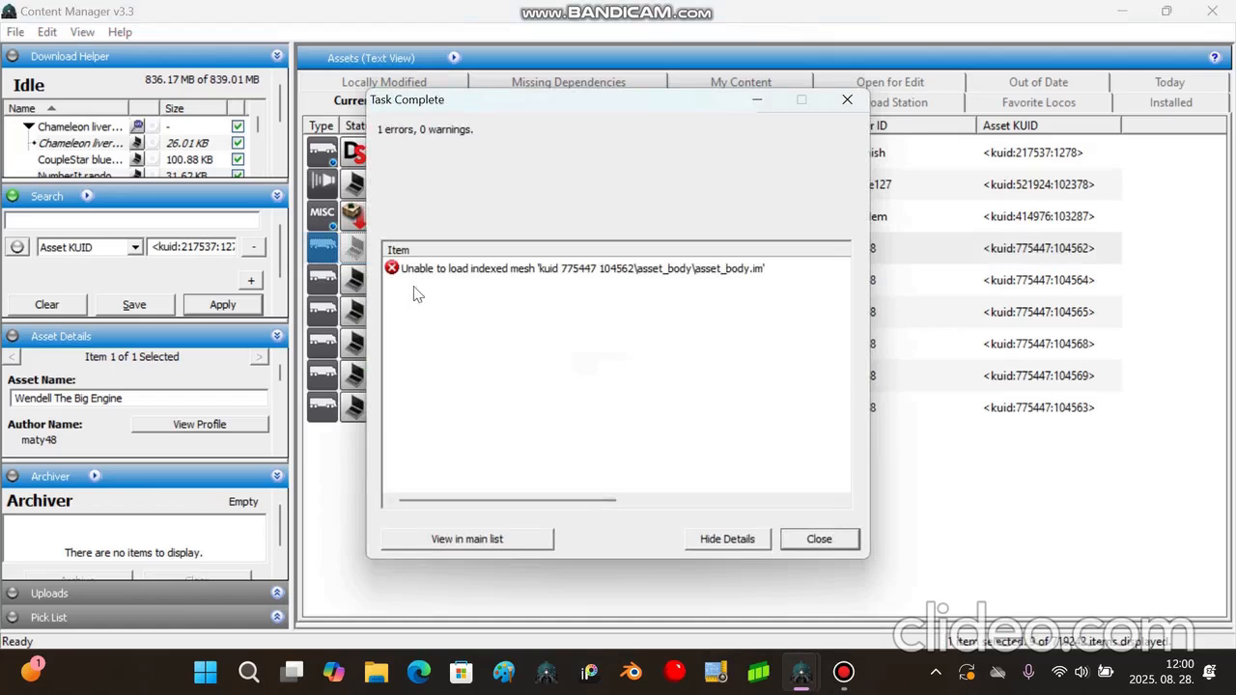
pyautogui.moveTo(688, 301)
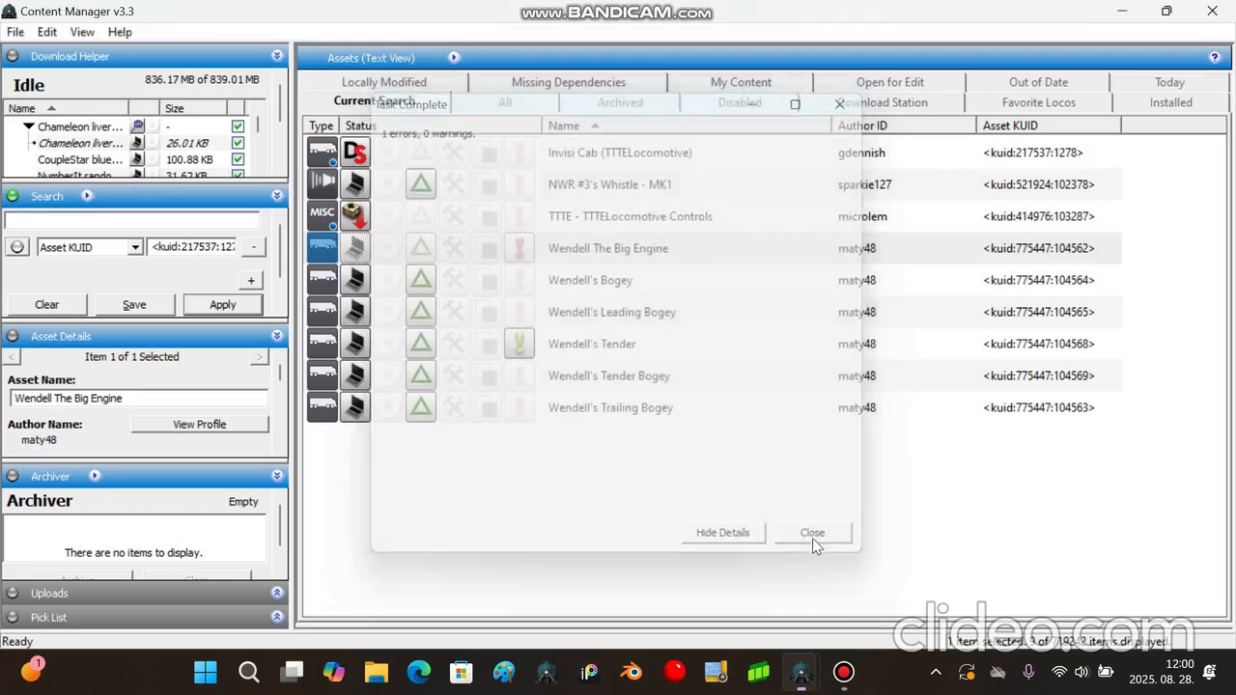
pyautogui.click(811, 532)
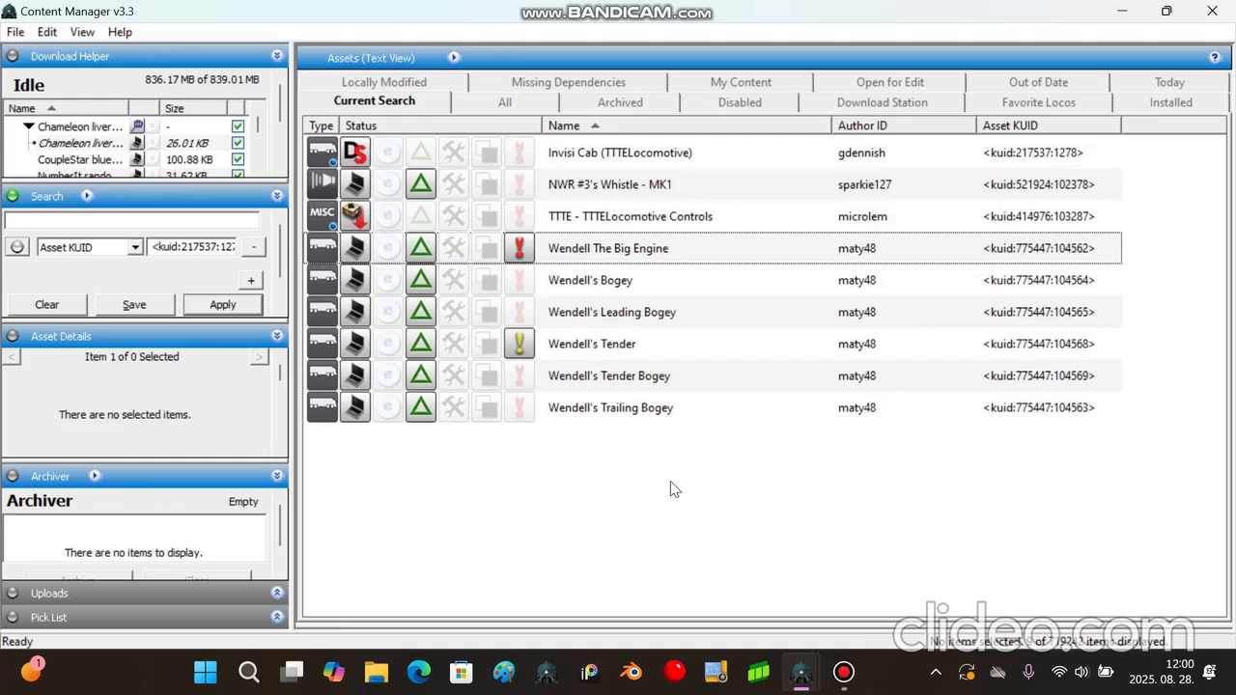
pyautogui.moveTo(701, 522)
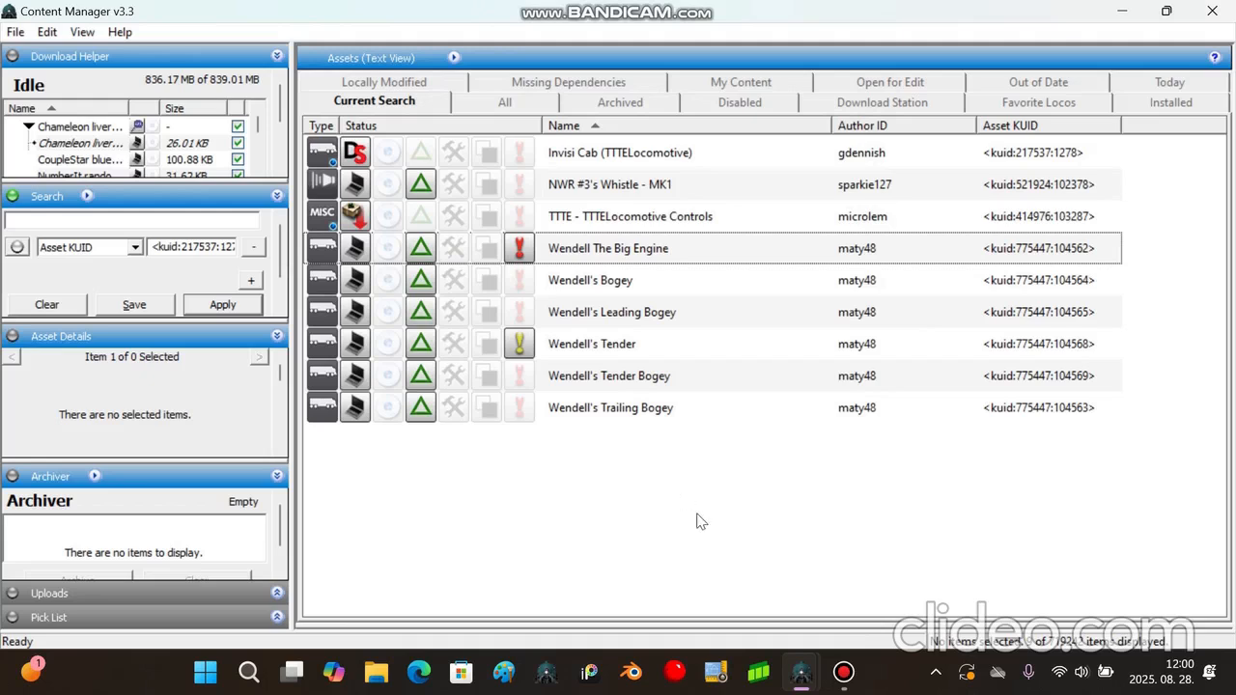
pyautogui.moveTo(582, 535)
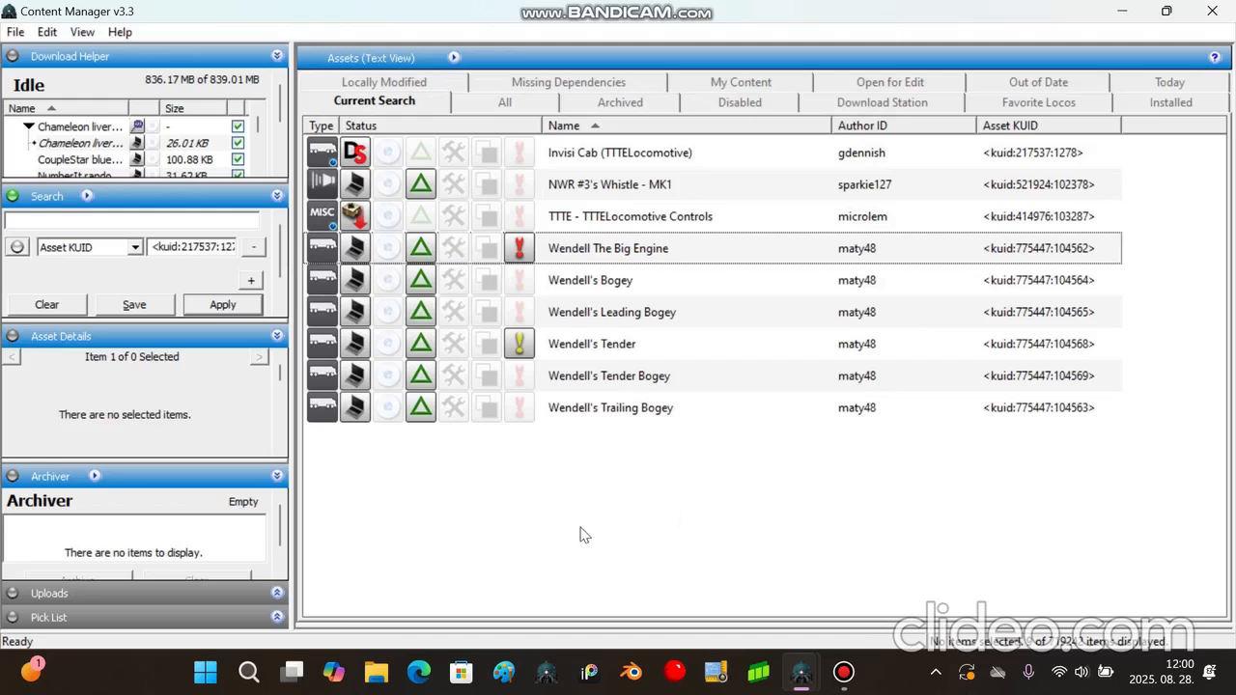
pyautogui.moveTo(589, 514)
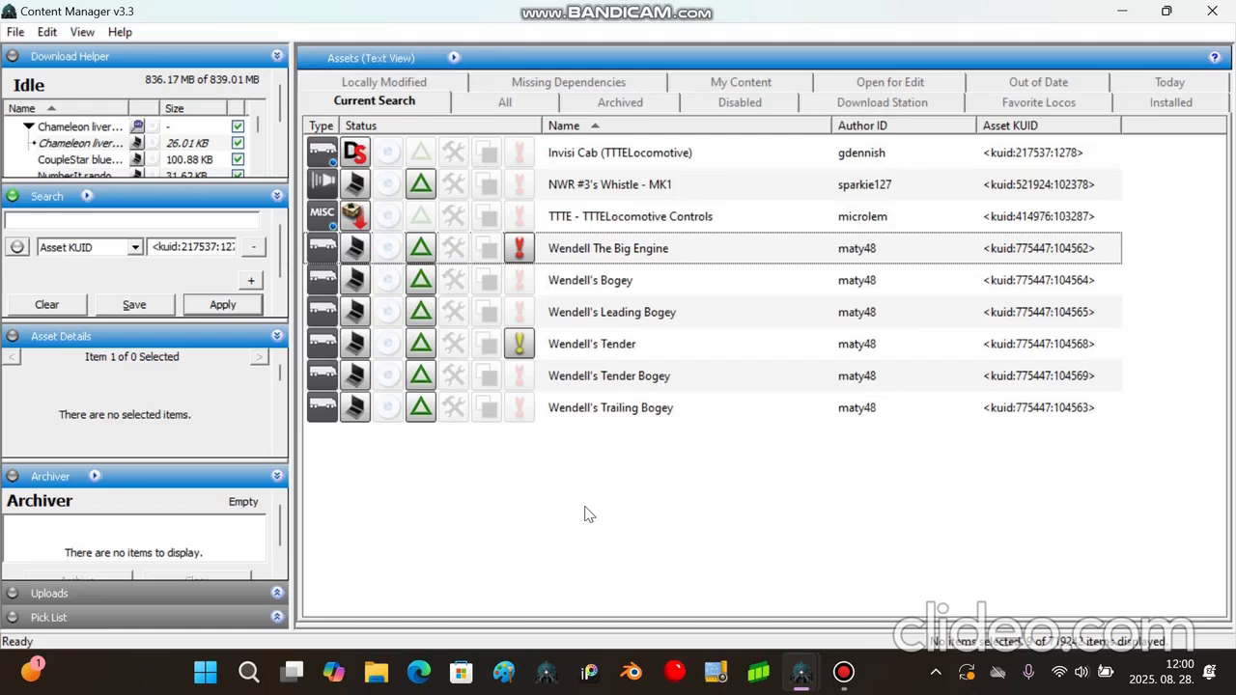
pyautogui.moveTo(555, 503)
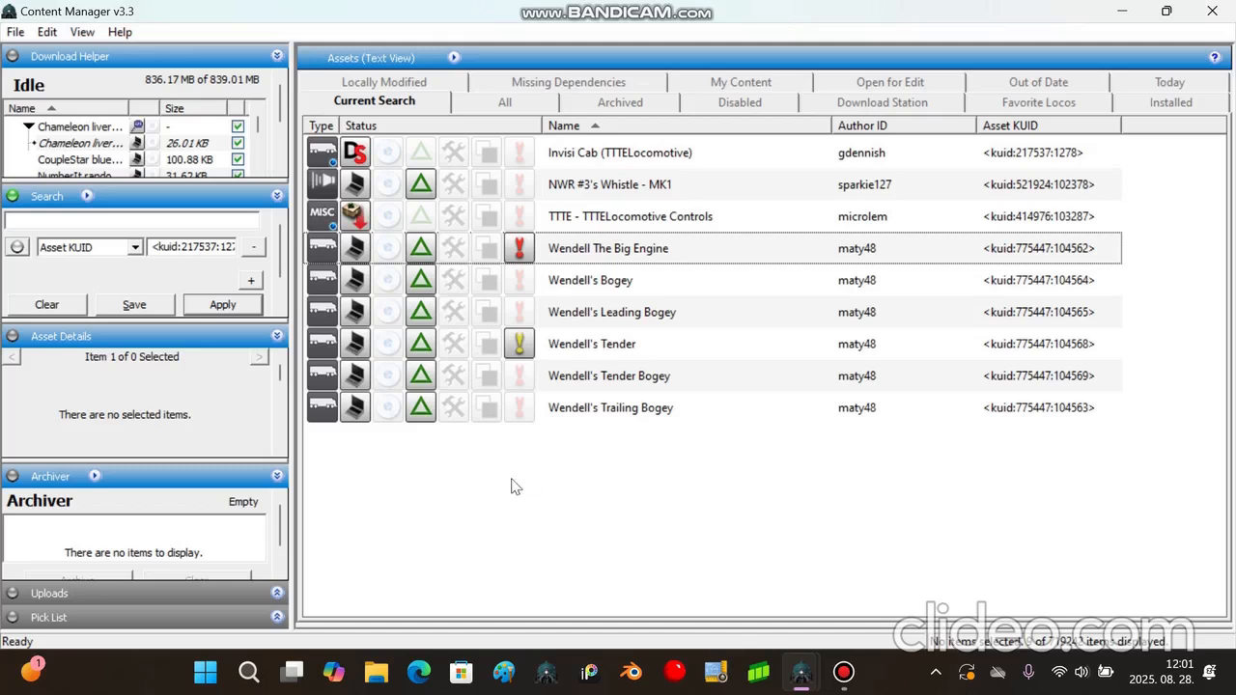
pyautogui.moveTo(501, 507)
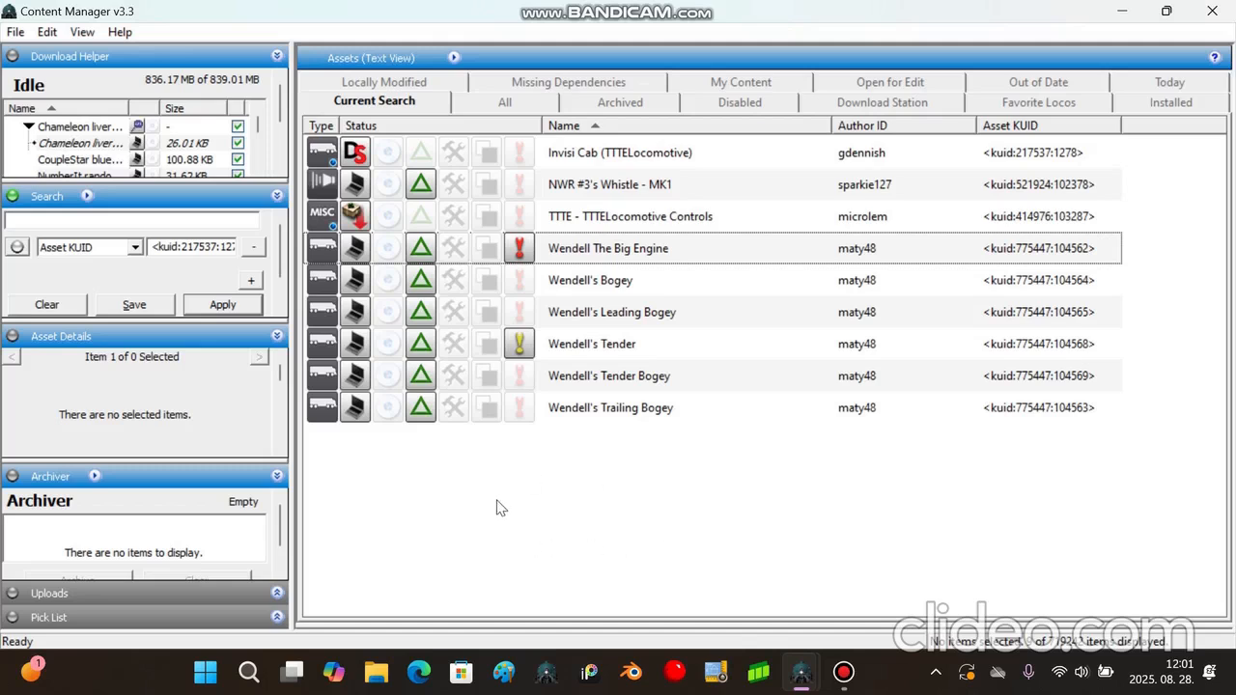
pyautogui.moveTo(622, 516)
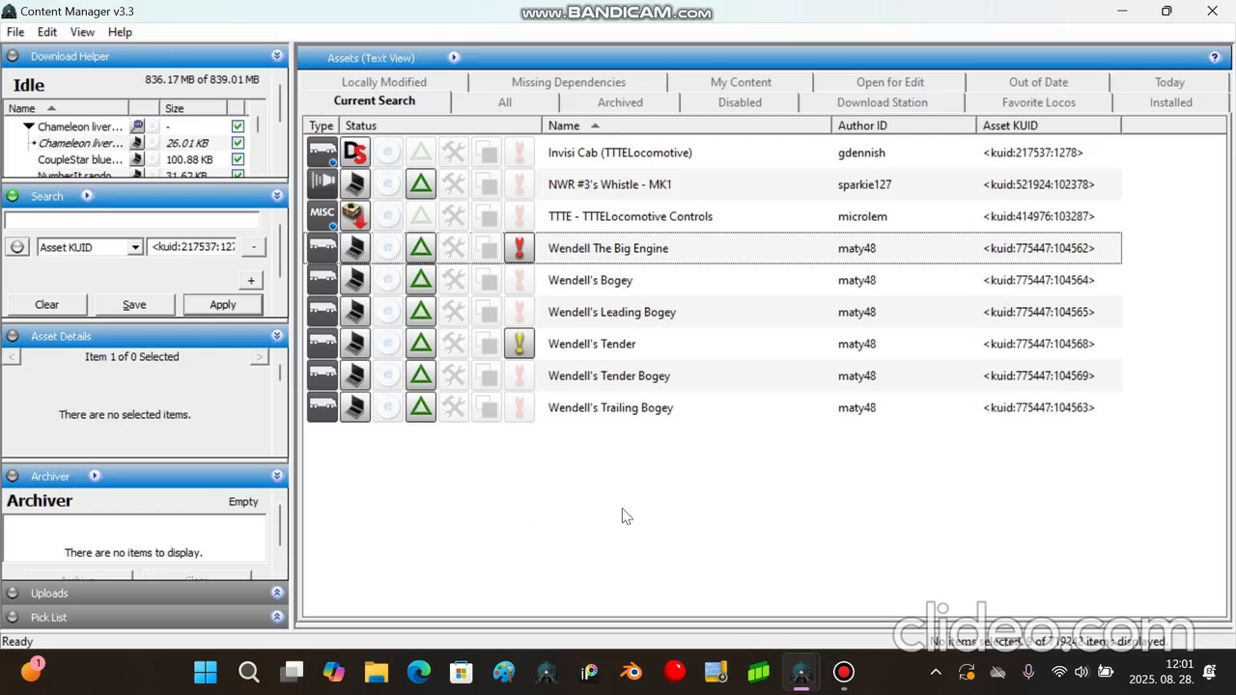
pyautogui.moveTo(532, 515)
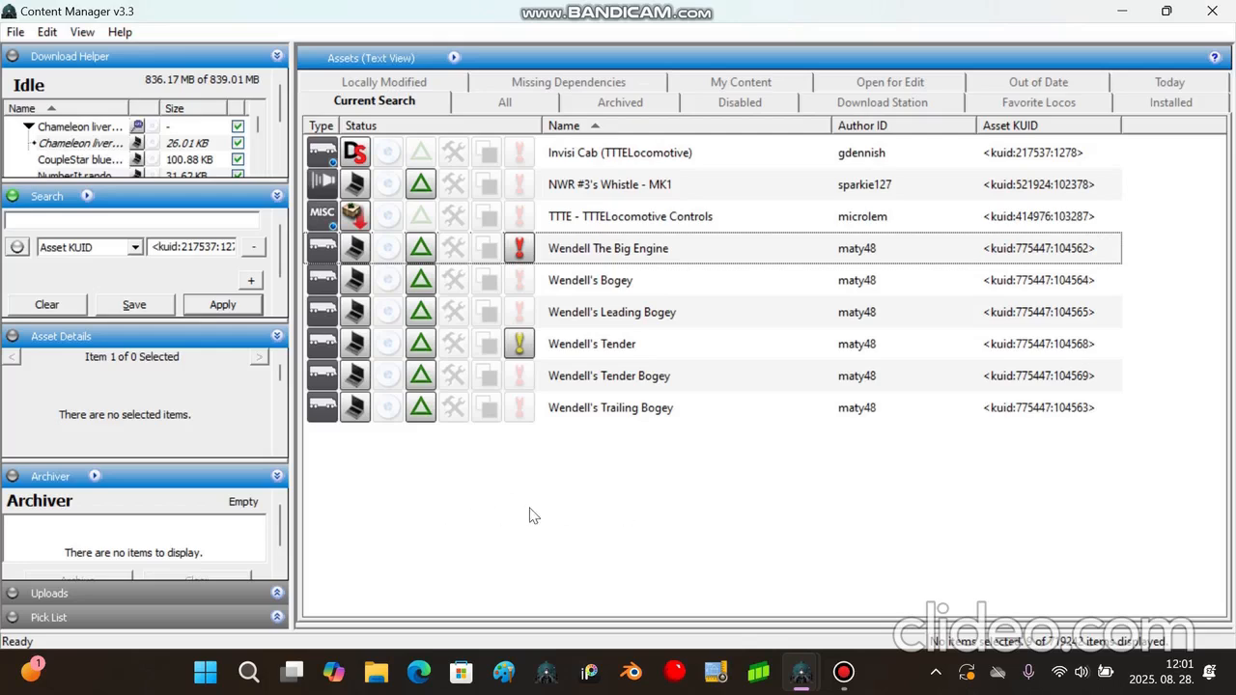
pyautogui.moveTo(455, 541)
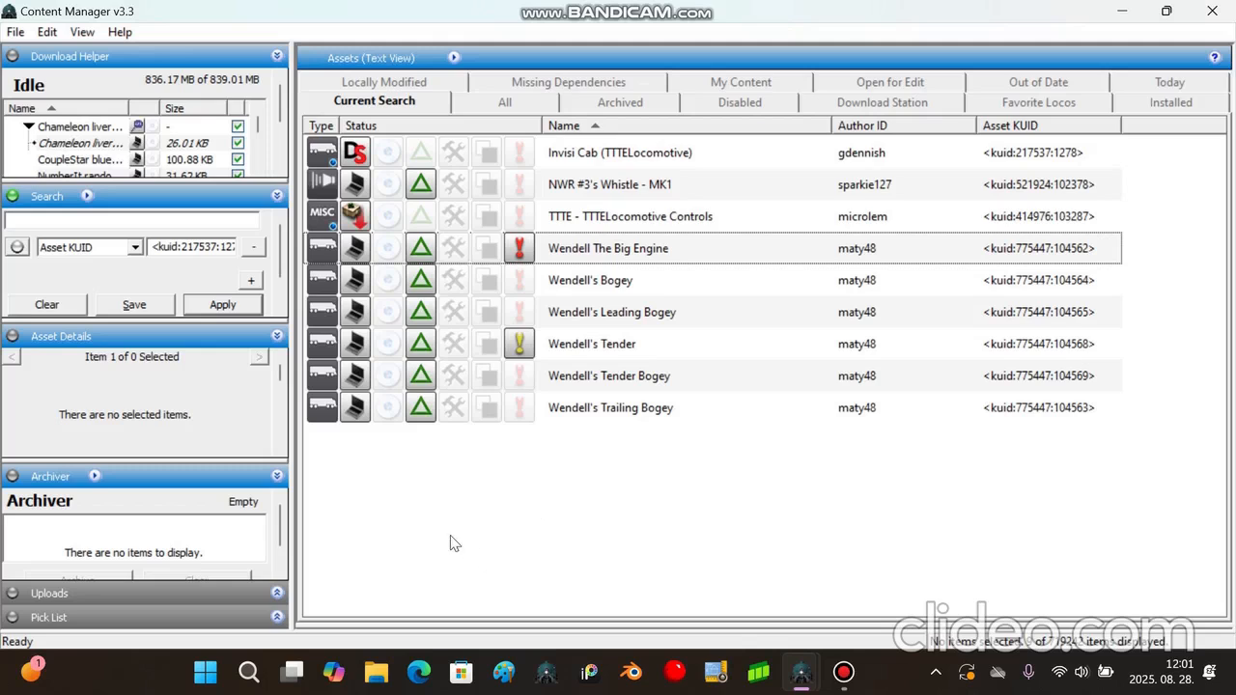
pyautogui.moveTo(613, 550)
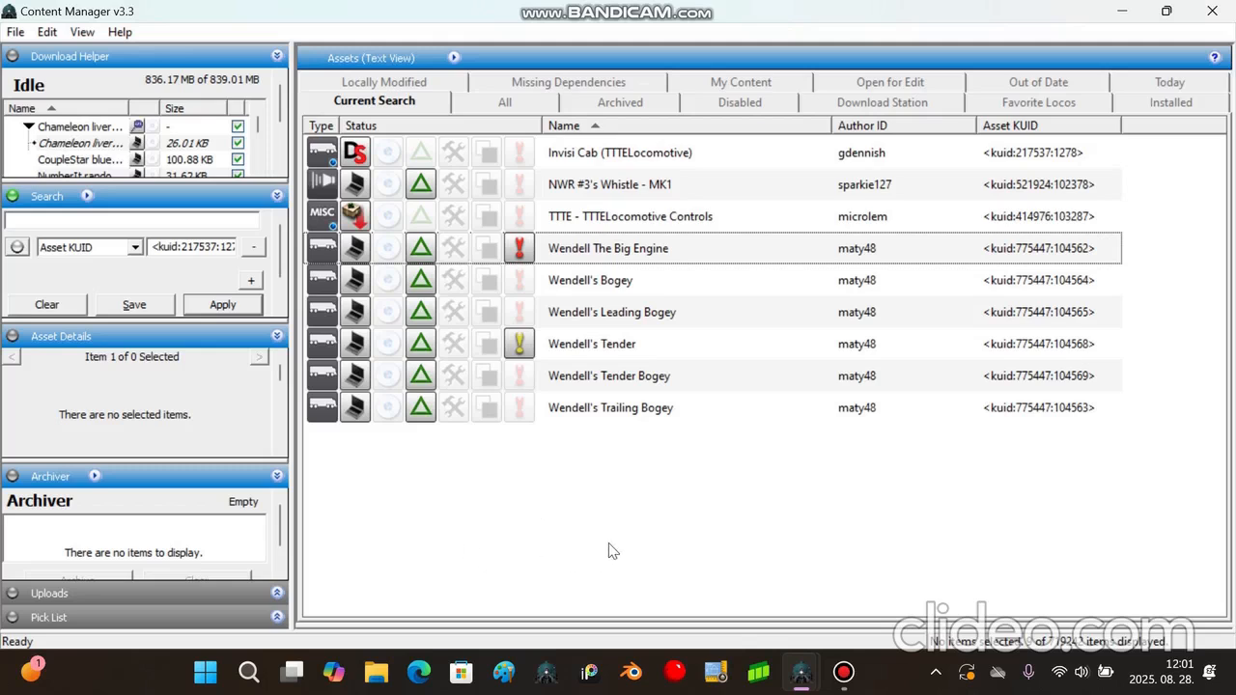
pyautogui.moveTo(594, 270)
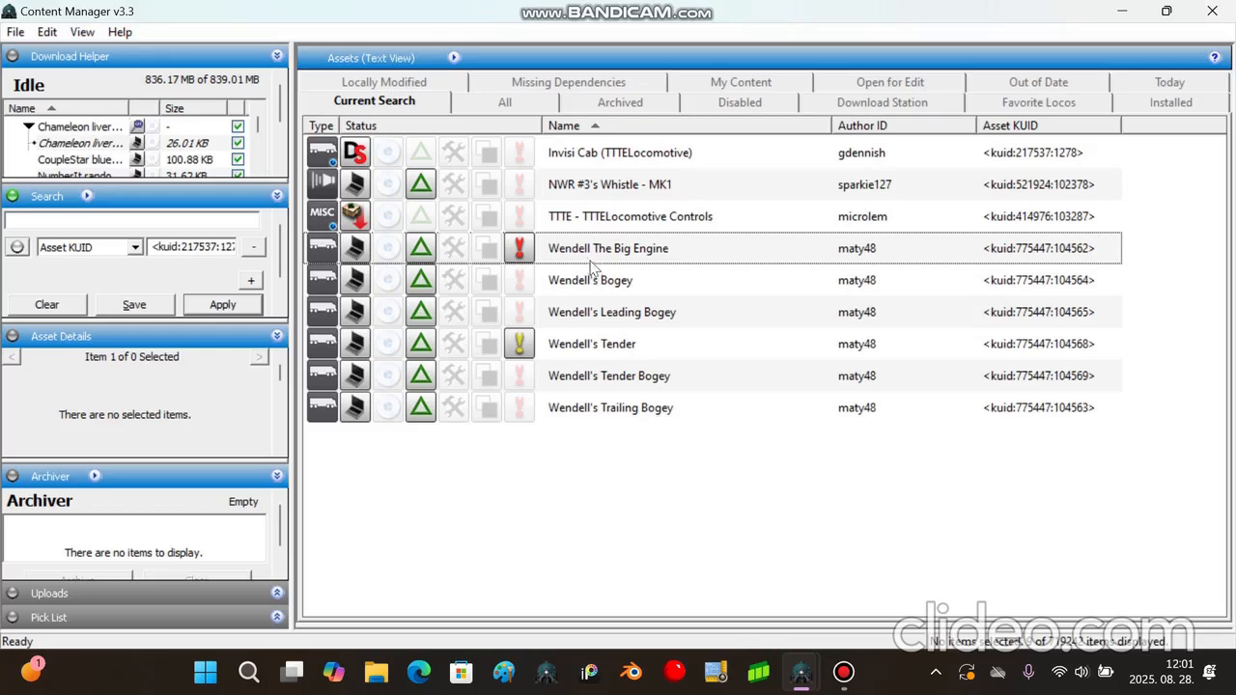
pyautogui.rightClick(607, 248)
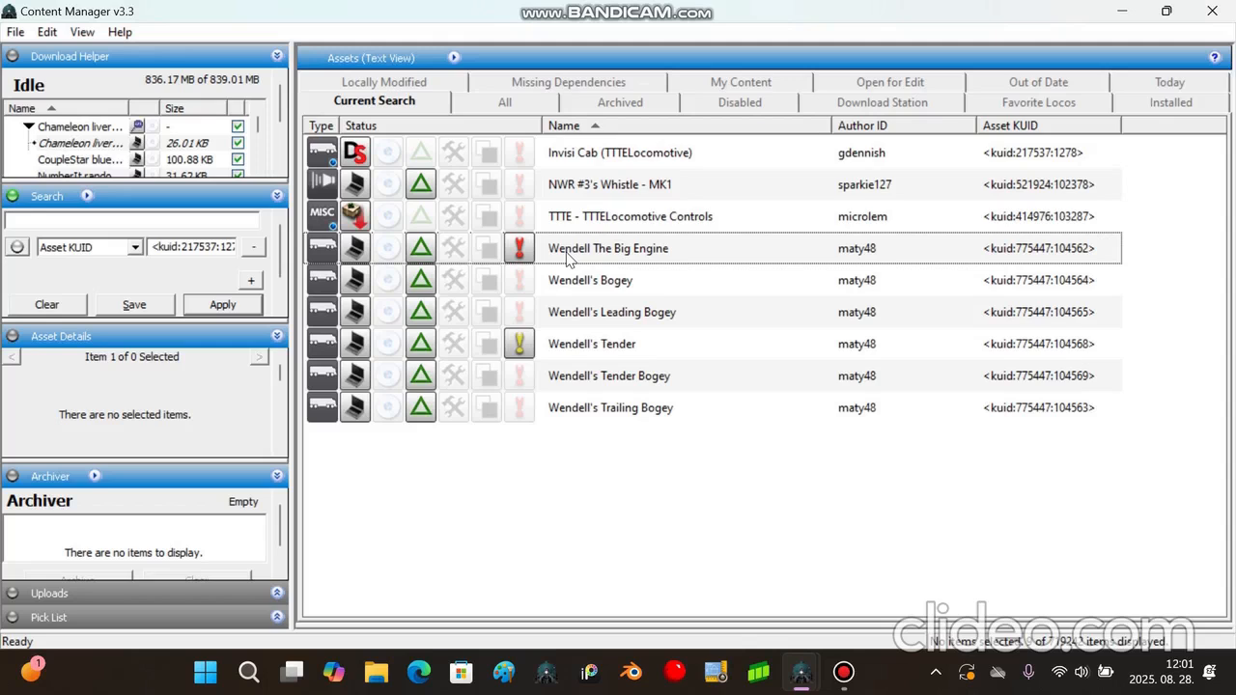
# - Open Wendell's files in File Explorer, enter the asset_body folder, and select asset_body.im
pyautogui.click(607, 248)
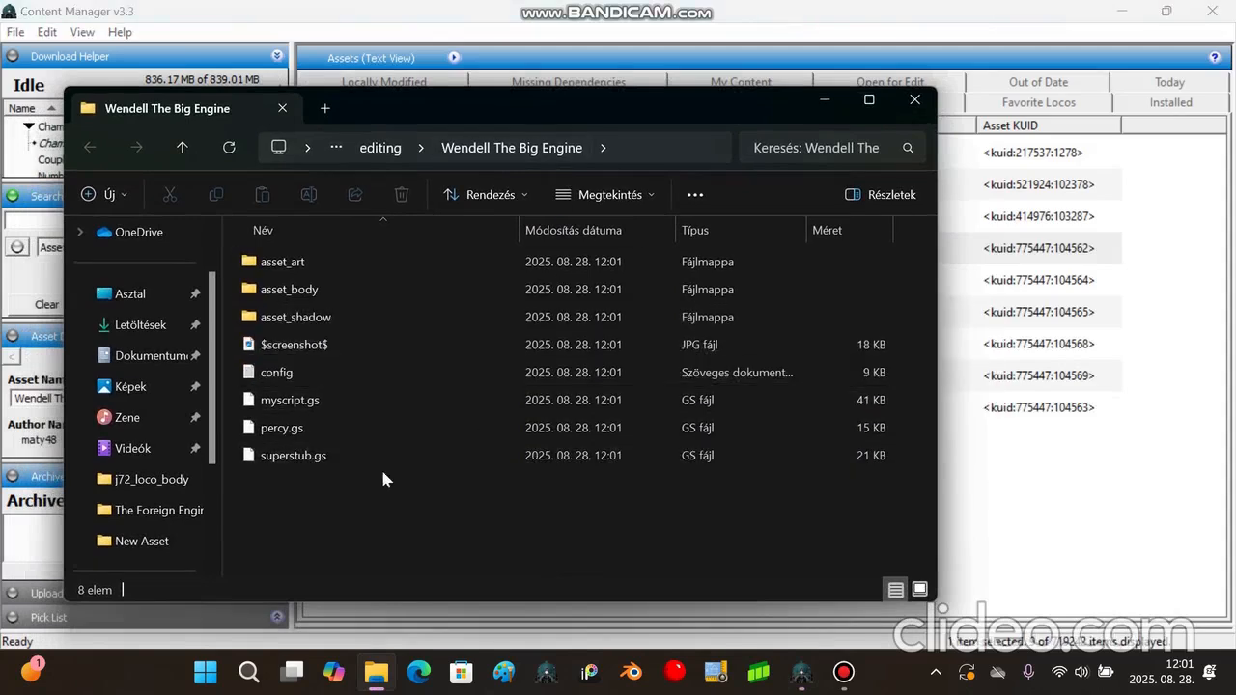
pyautogui.doubleClick(289, 289)
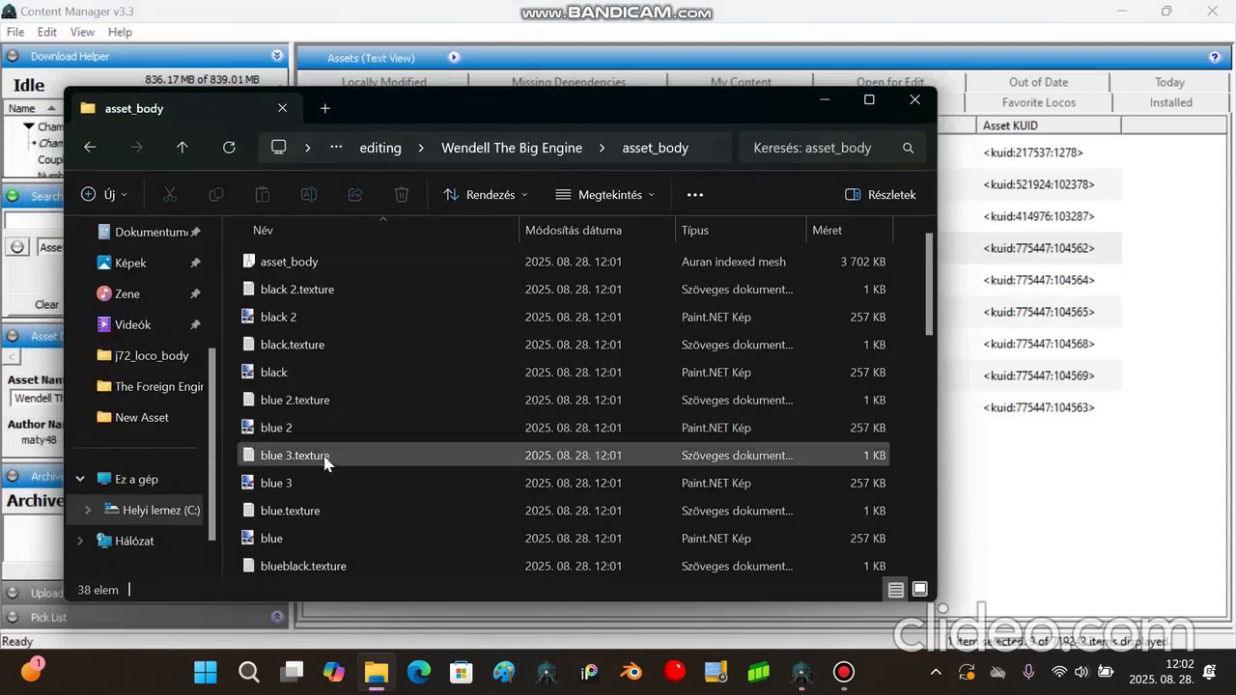
pyautogui.click(289, 262)
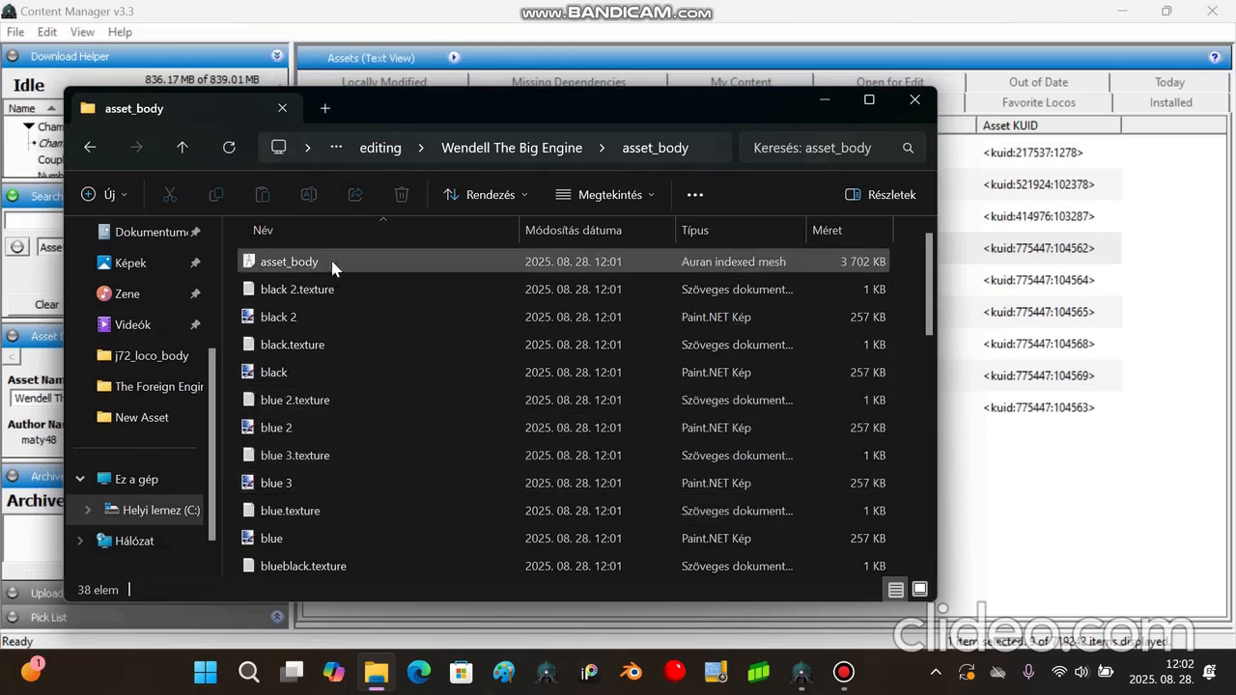
pyautogui.click(288, 262)
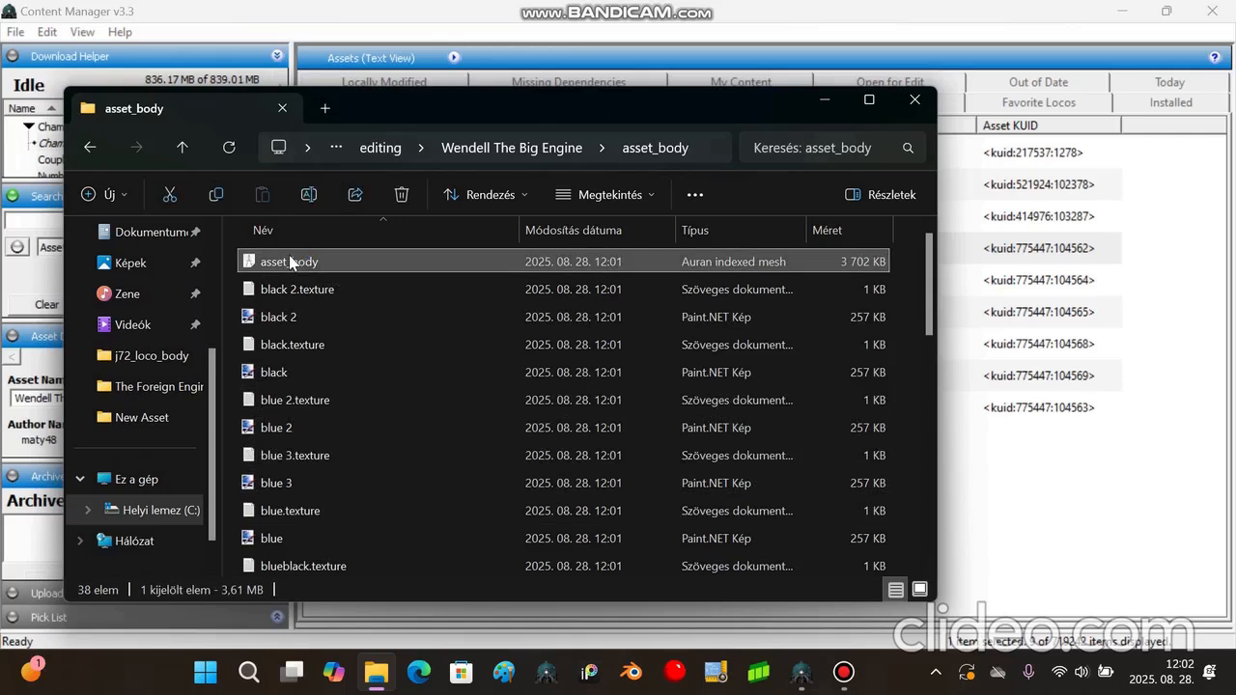
# - Open asset_body.im in IM Editor and inspect the materials of Objects 0–4
pyautogui.doubleClick(289, 261)
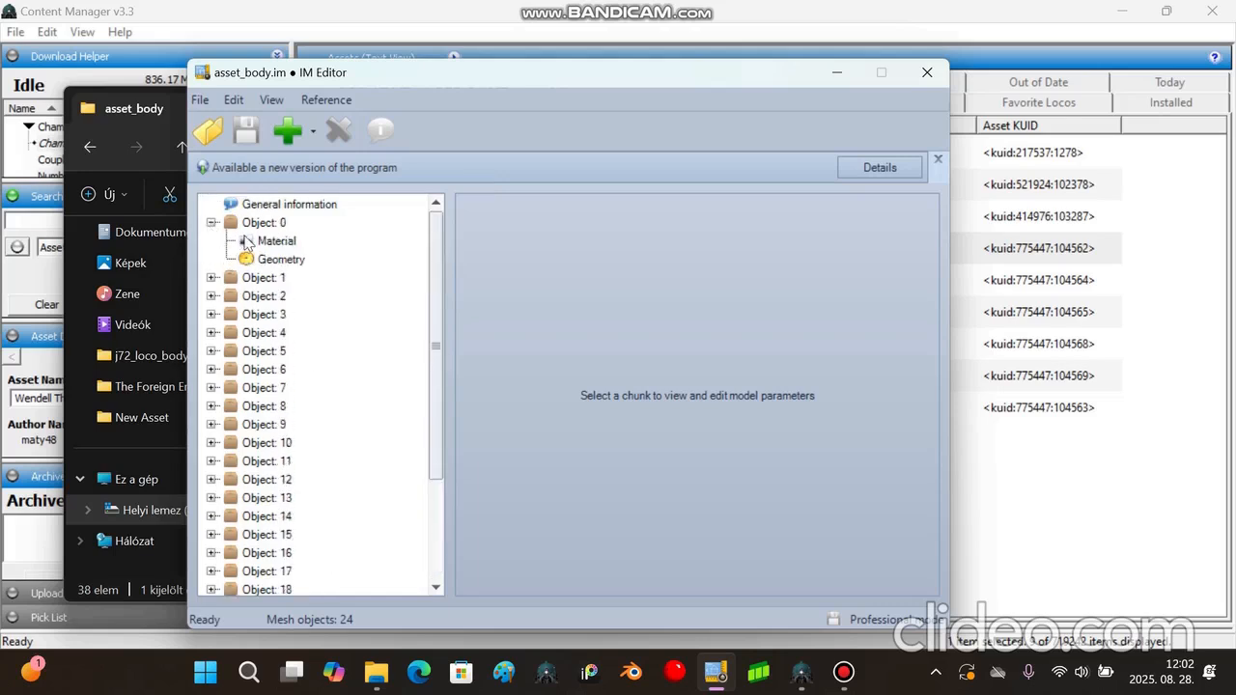
pyautogui.click(276, 241)
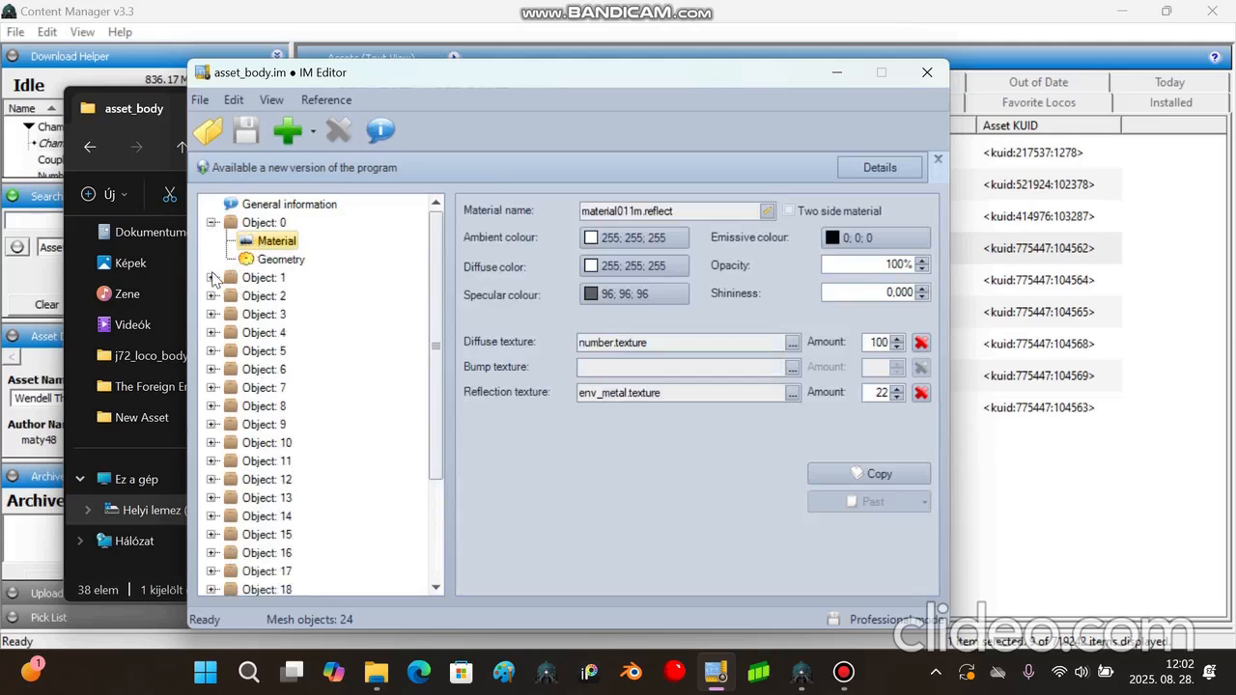
pyautogui.click(276, 296)
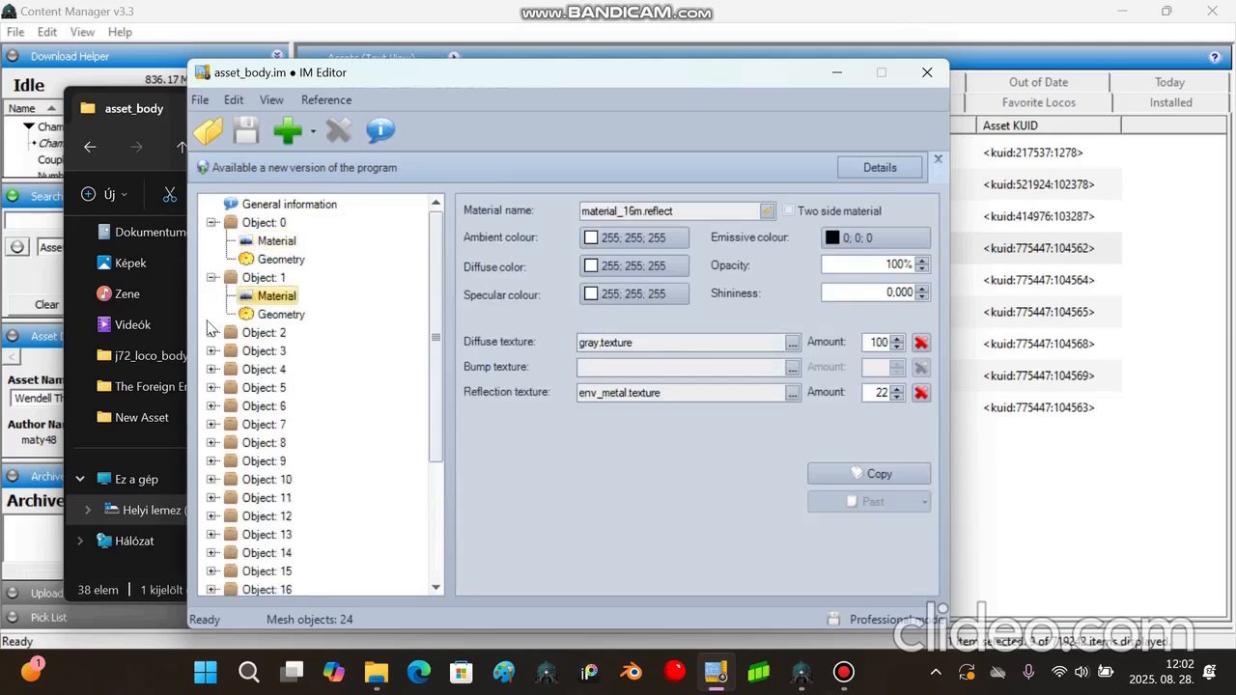
pyautogui.click(278, 350)
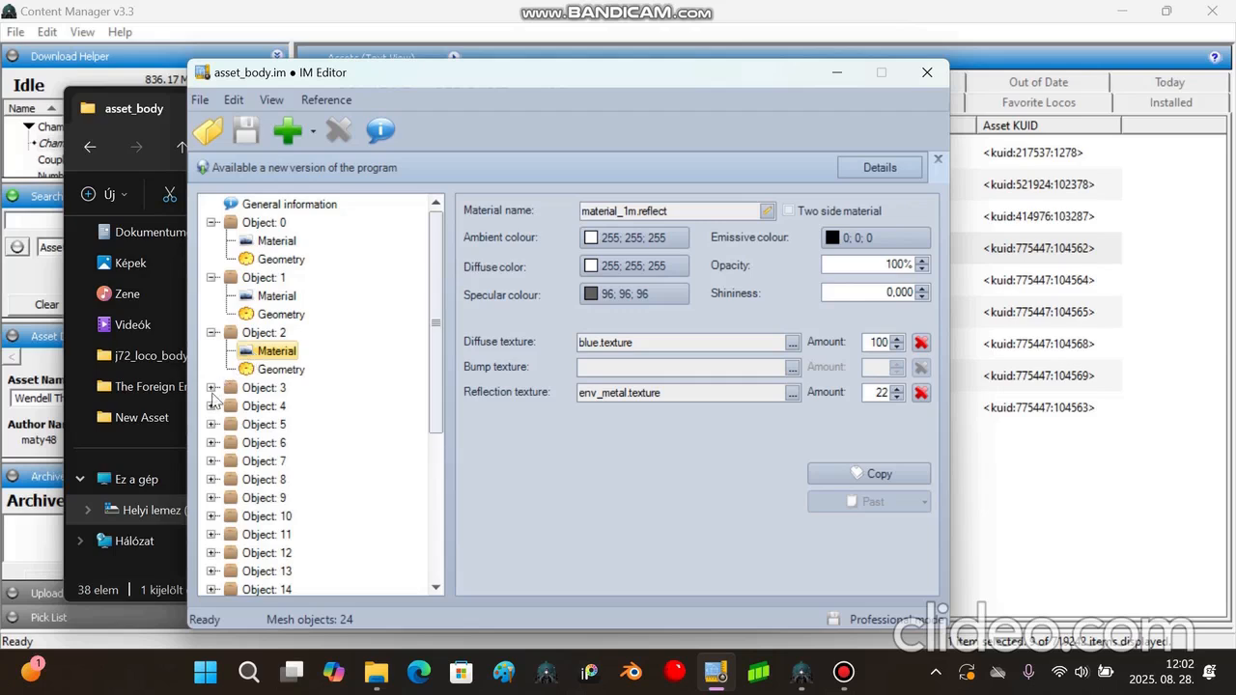
pyautogui.click(276, 292)
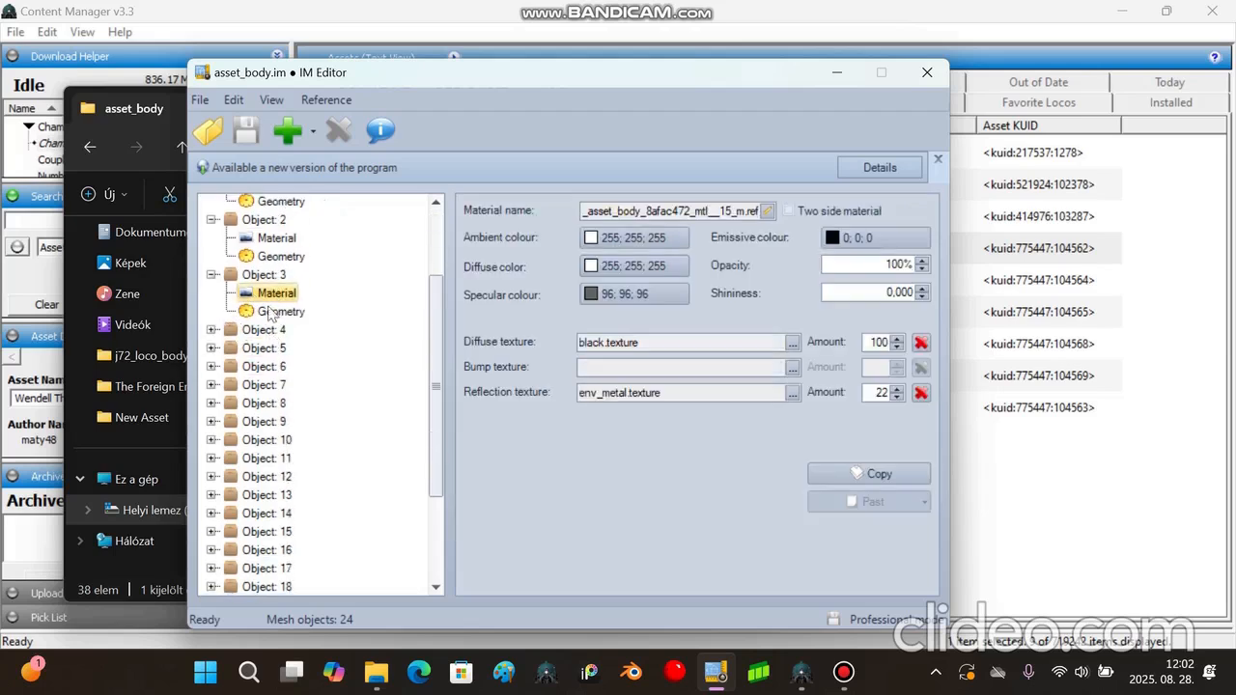
pyautogui.click(277, 348)
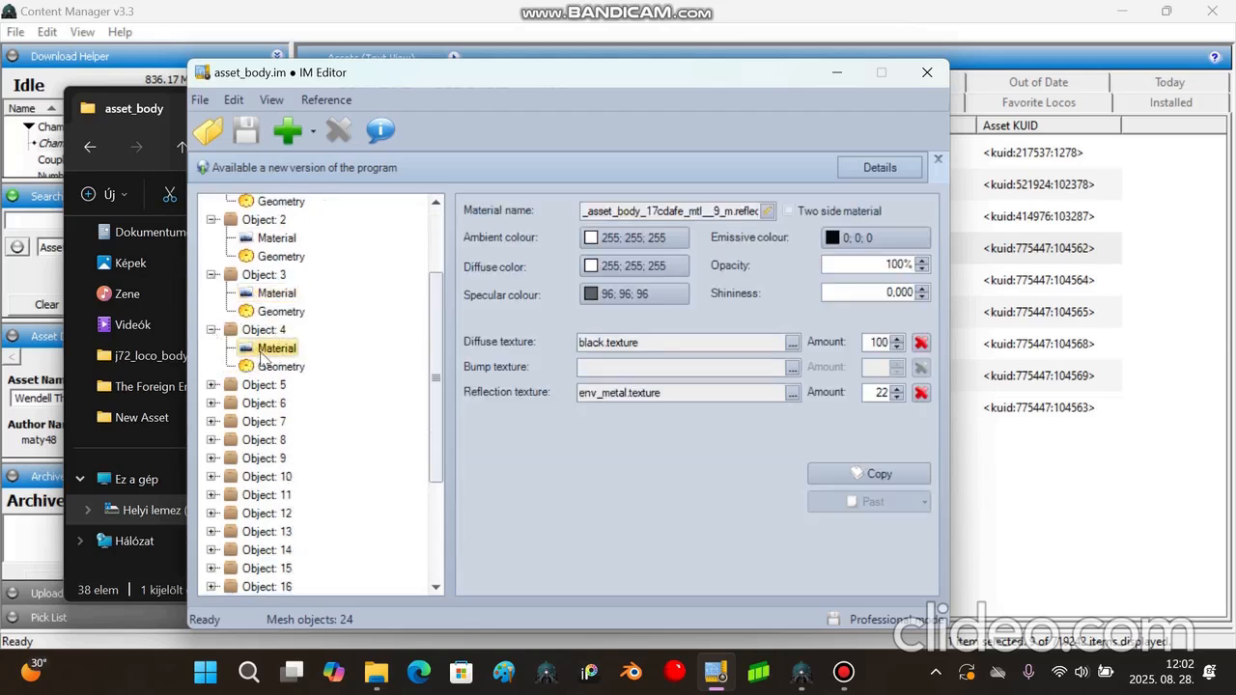
# - Open Object 5's material name and type editor
pyautogui.click(767, 211)
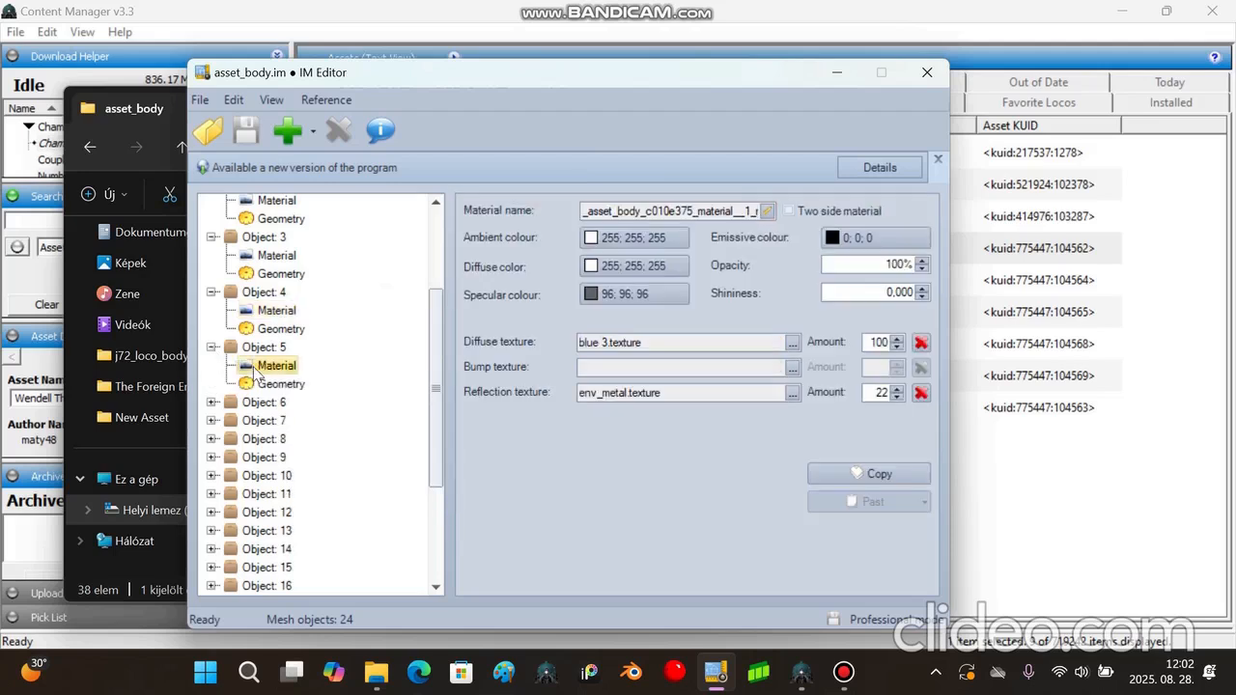
pyautogui.click(676, 210)
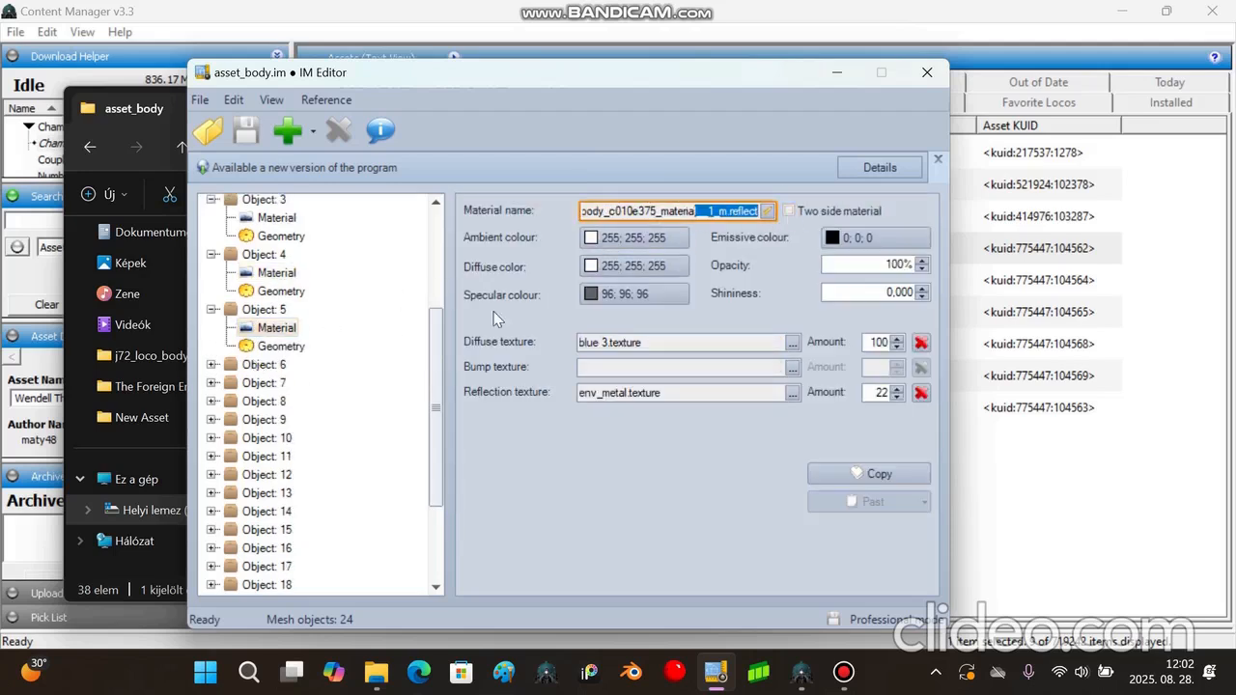
pyautogui.click(768, 211)
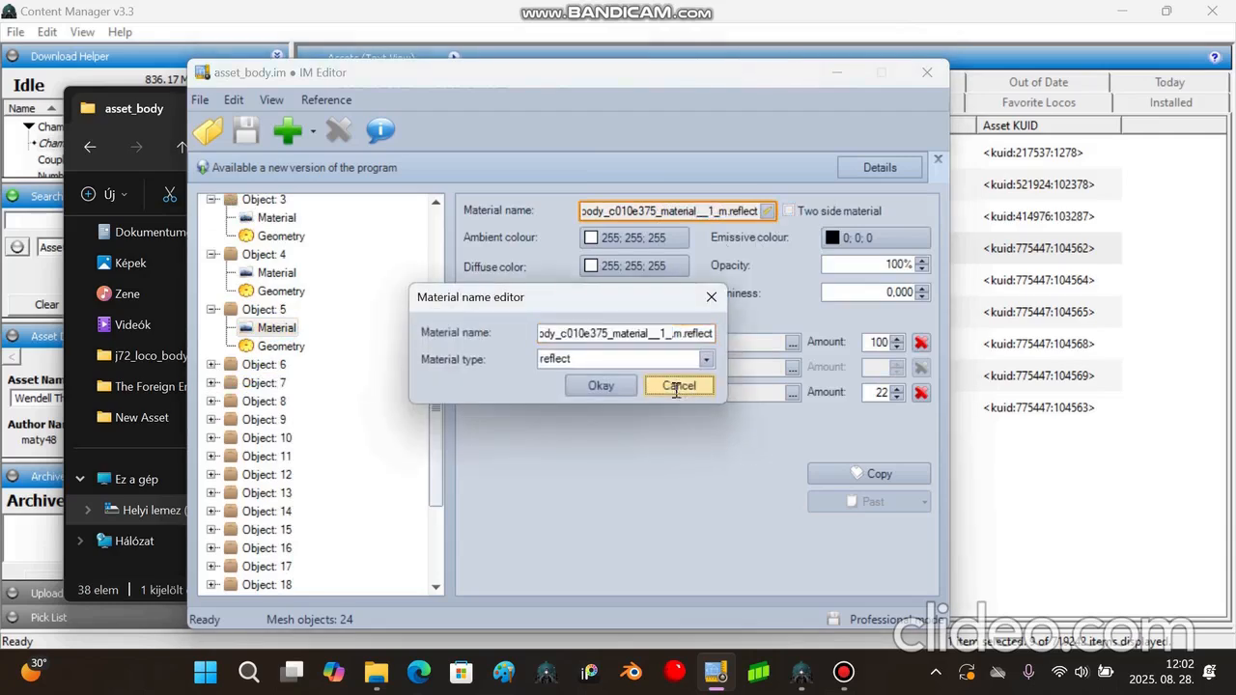
pyautogui.click(679, 385)
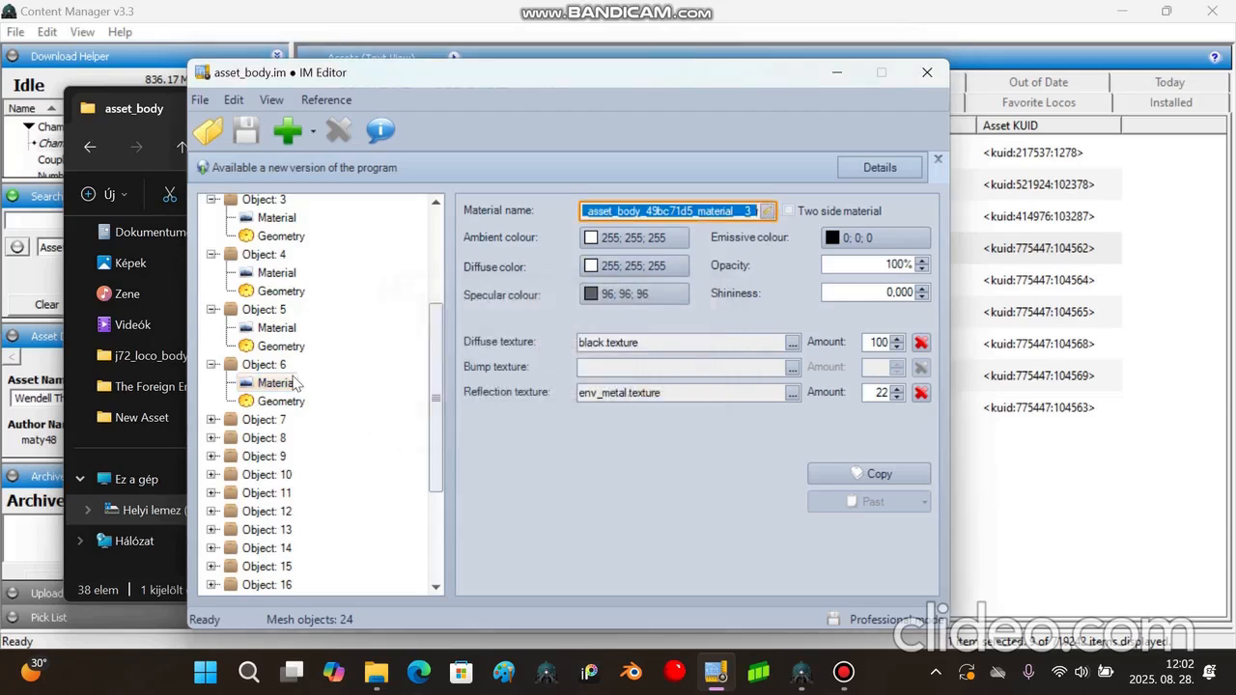
# - Set Object 6's material type to onetex and confirm
pyautogui.click(277, 325)
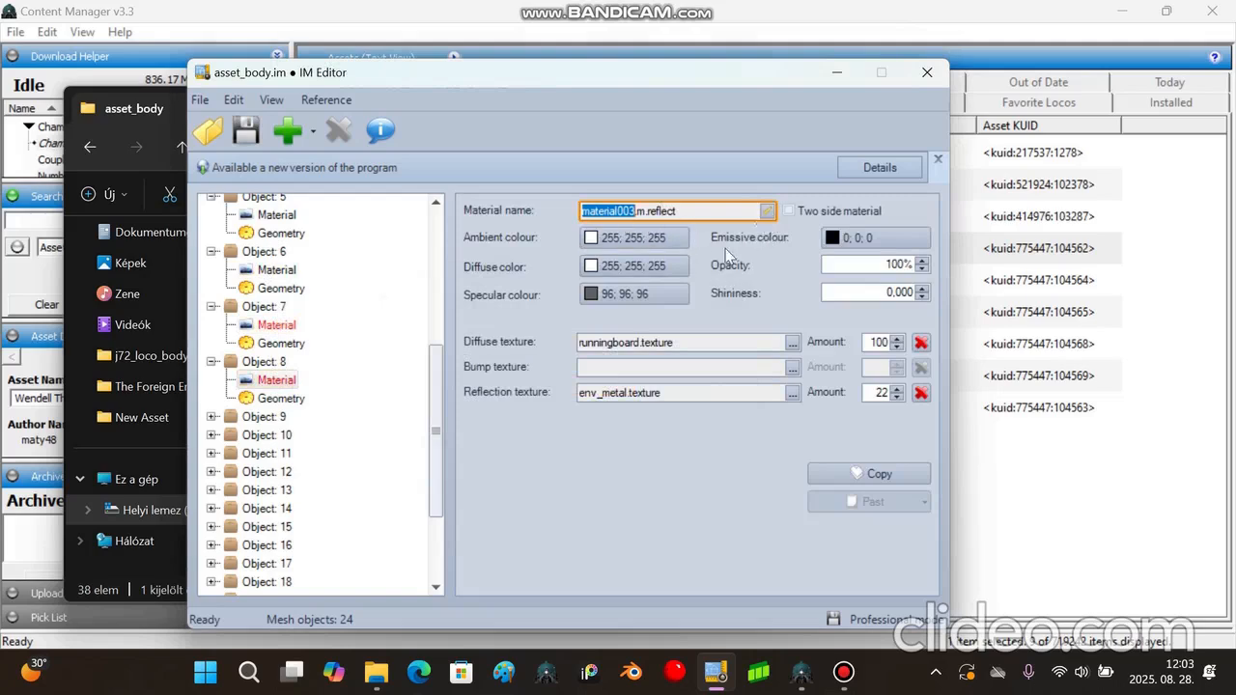
pyautogui.moveTo(636, 422)
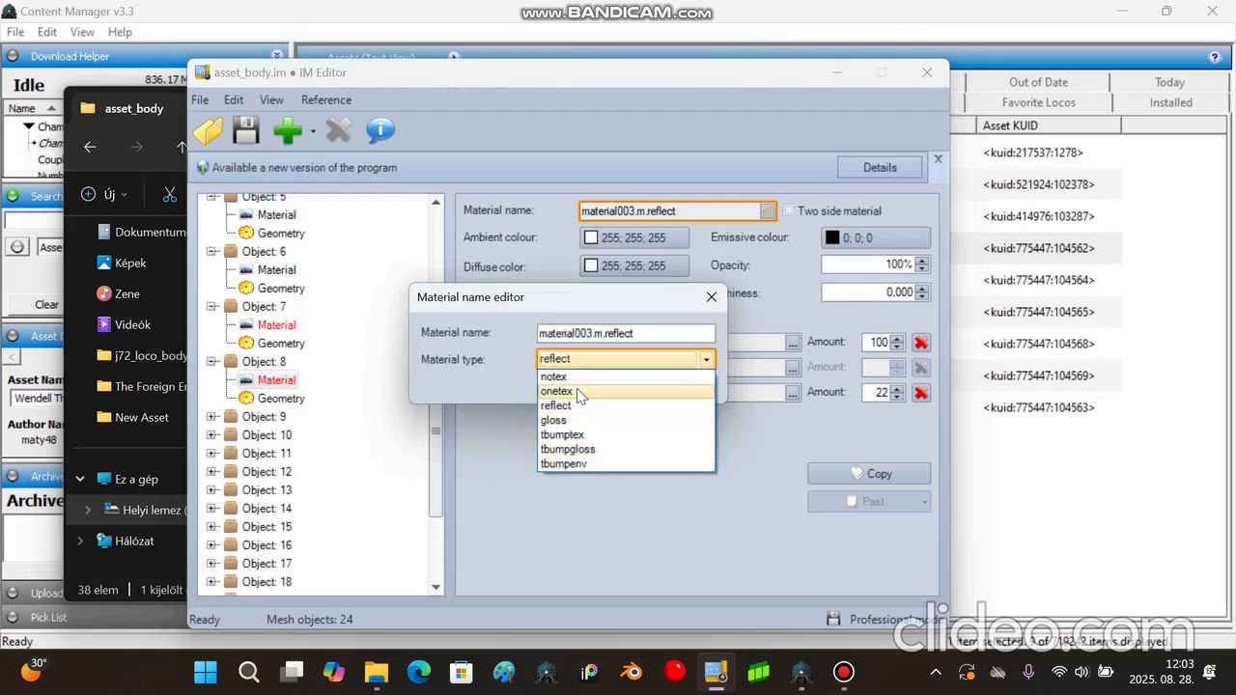
pyautogui.click(557, 391)
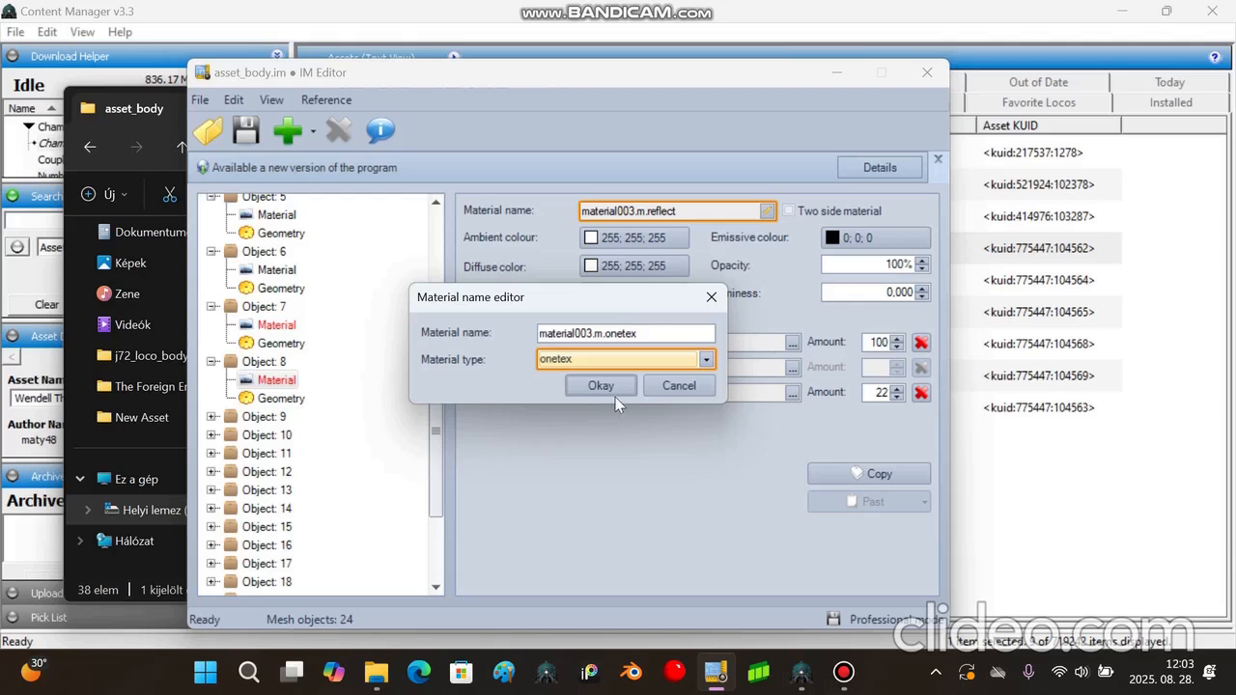
pyautogui.click(705, 359)
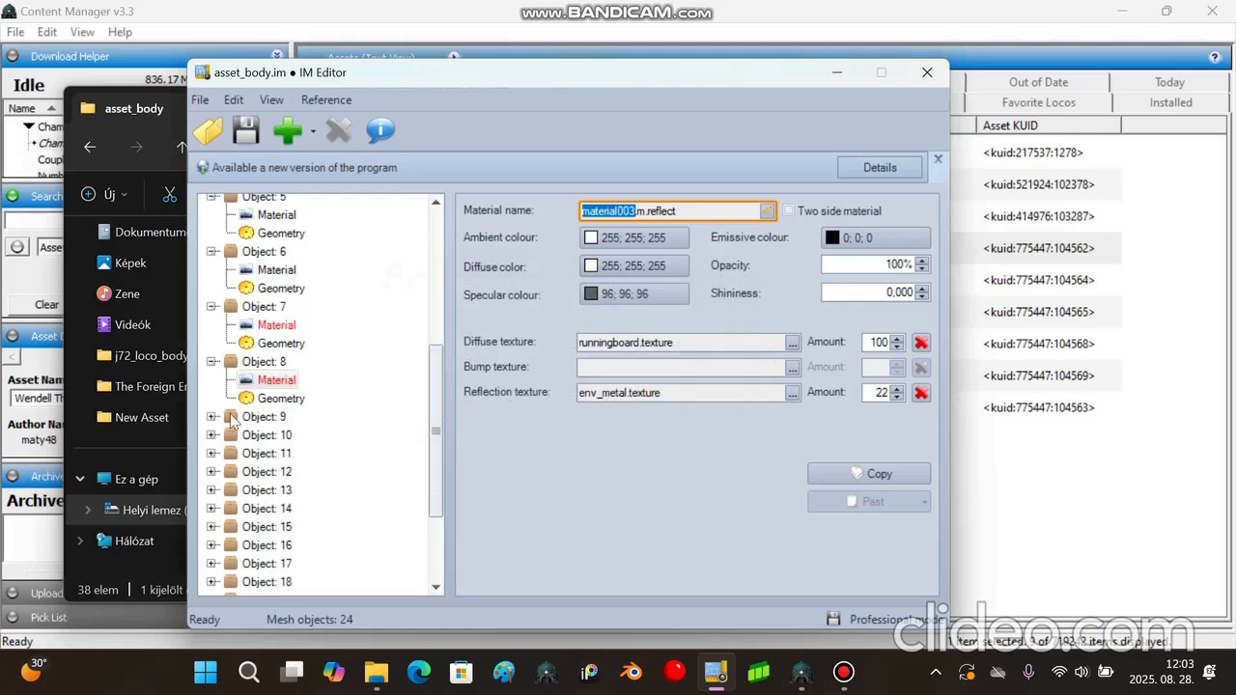
# - Expand Objects 8 and 9 and open their material name and type settings
pyautogui.click(277, 325)
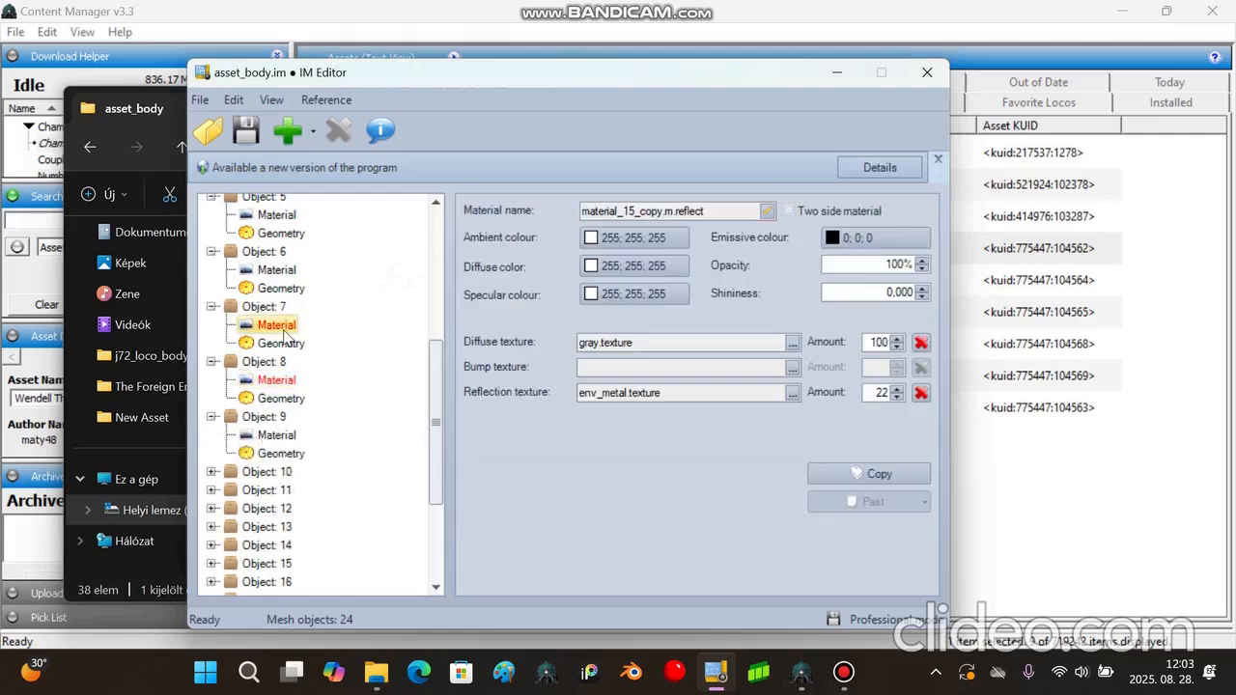
pyautogui.click(276, 379)
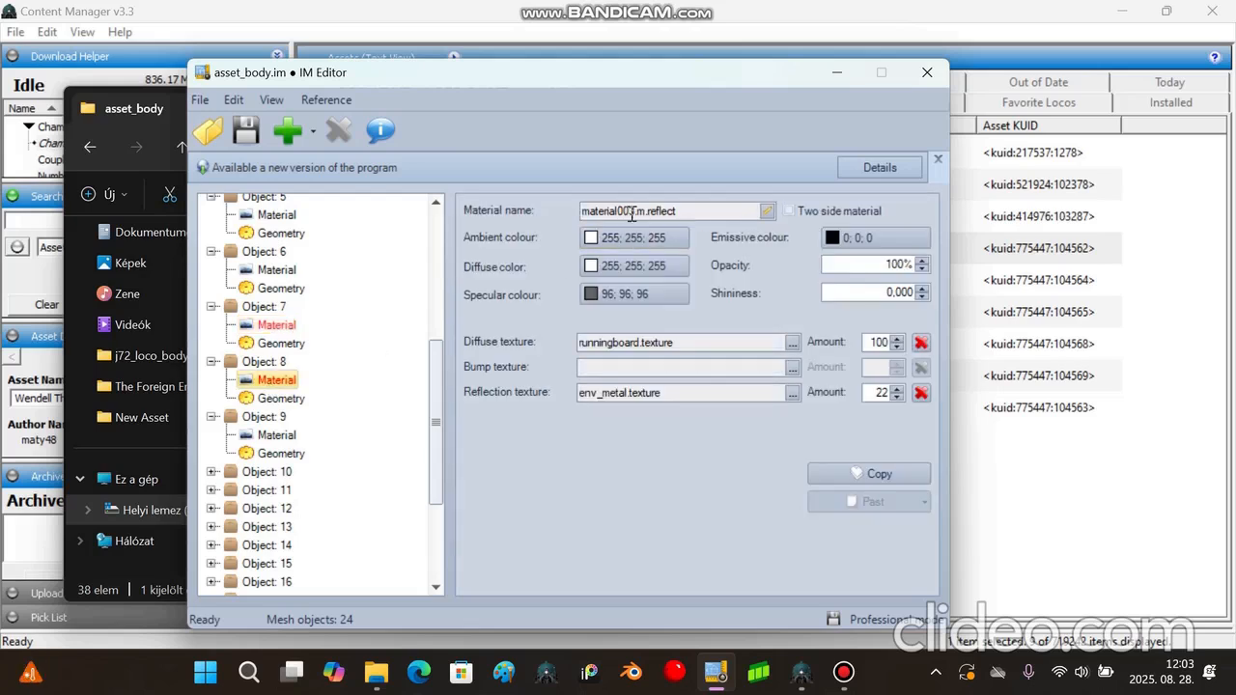
pyautogui.click(276, 434)
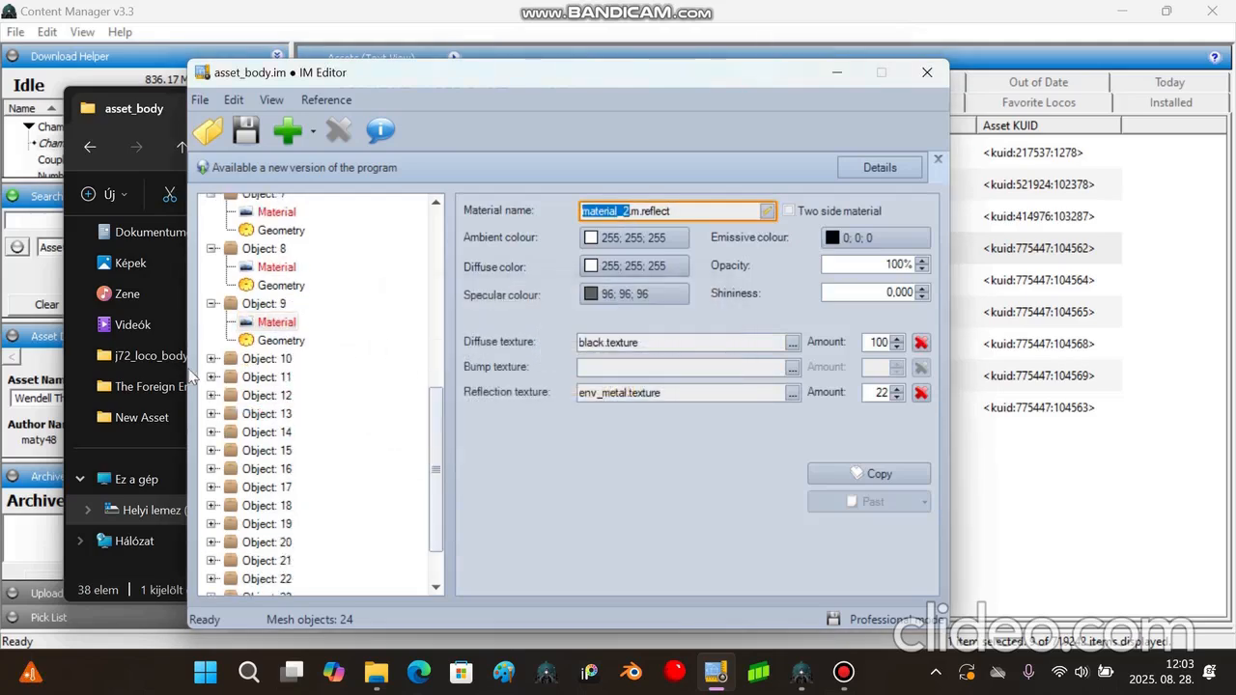
pyautogui.click(276, 376)
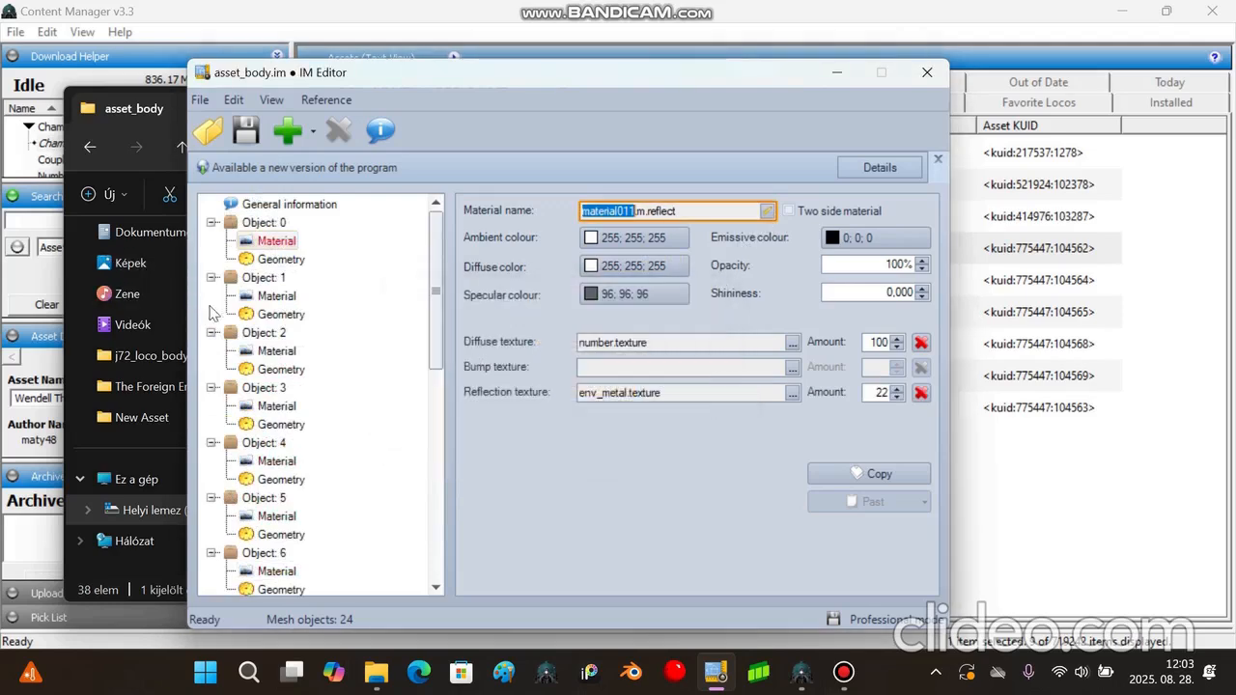
# - Give Object 1's material the reflect type, naming it material_16.m.reflect
pyautogui.click(767, 211)
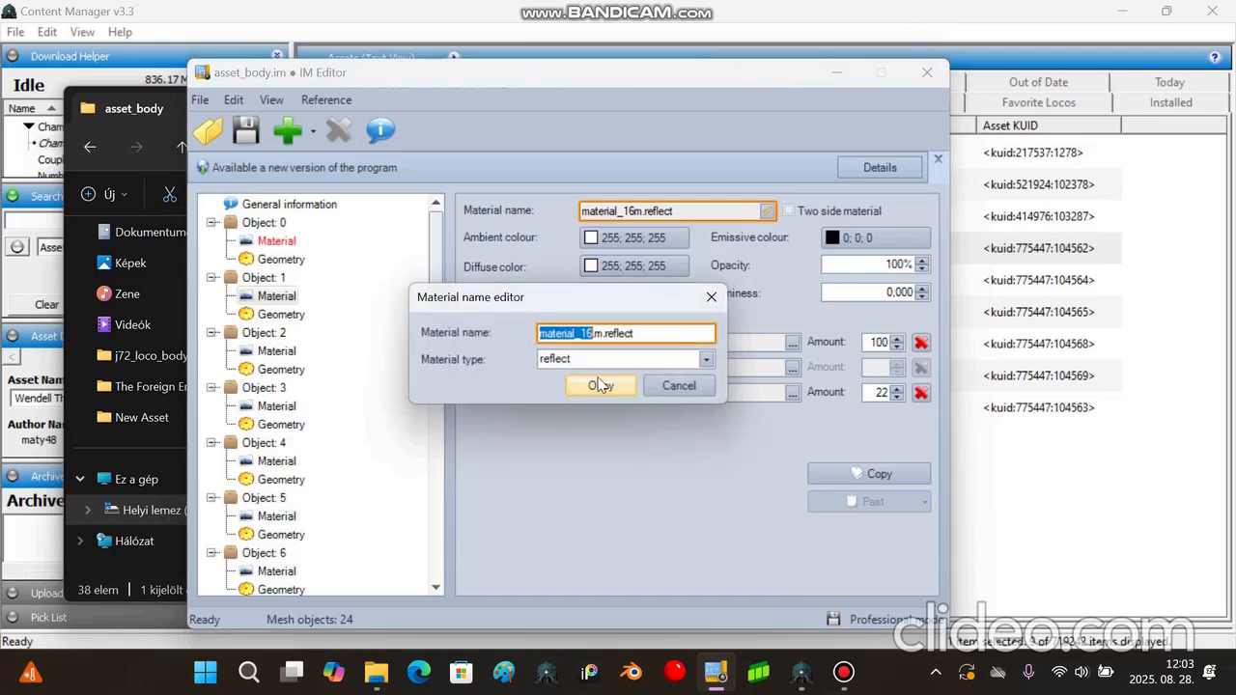
pyautogui.click(593, 385)
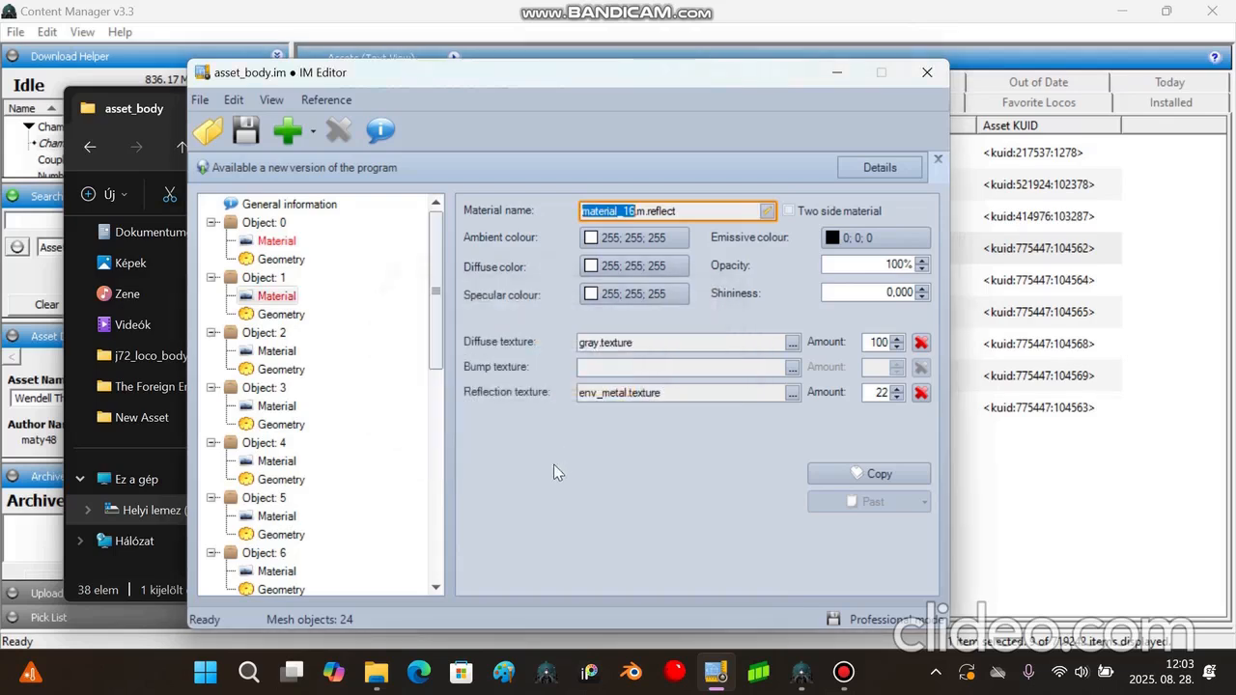
pyautogui.click(704, 211)
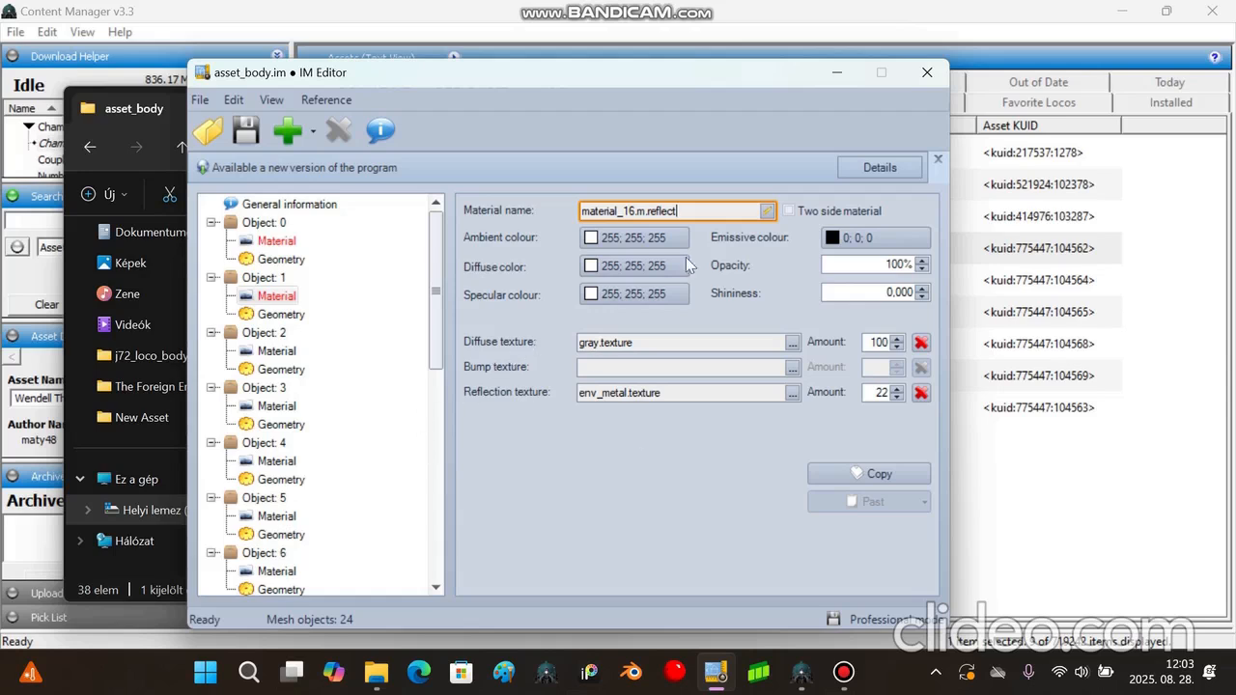
pyautogui.click(766, 211)
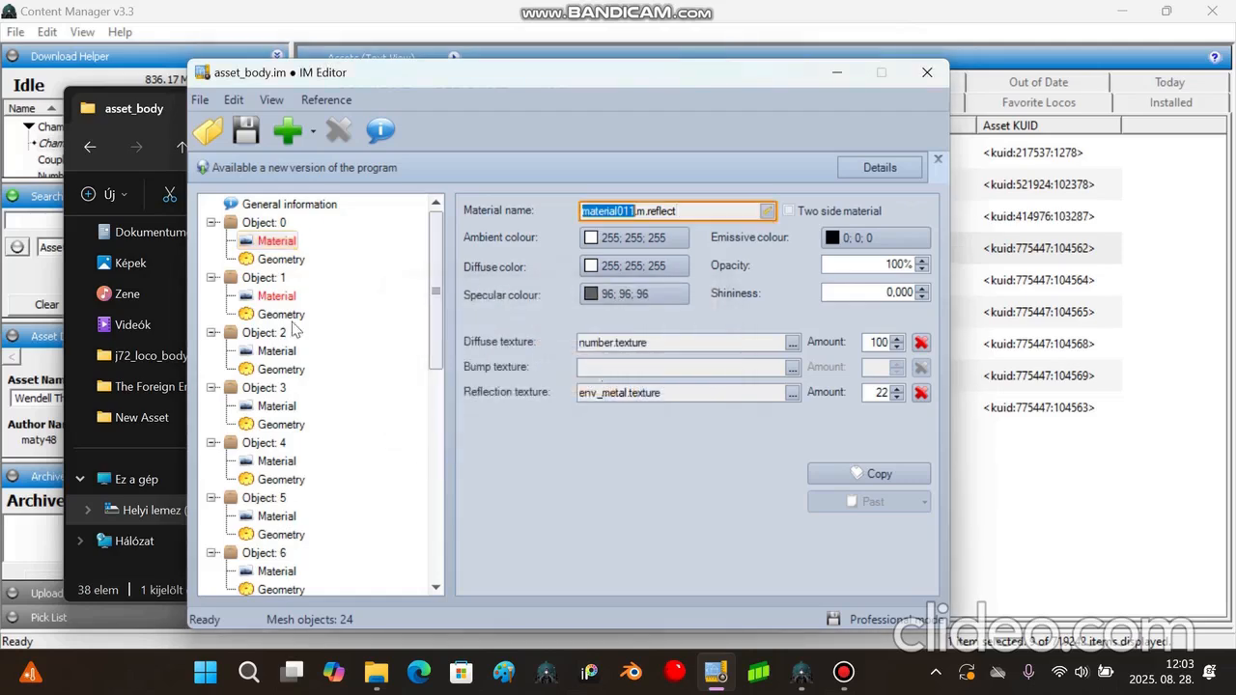
# - Expand Objects 11 and 12 to view their material settings
pyautogui.click(277, 461)
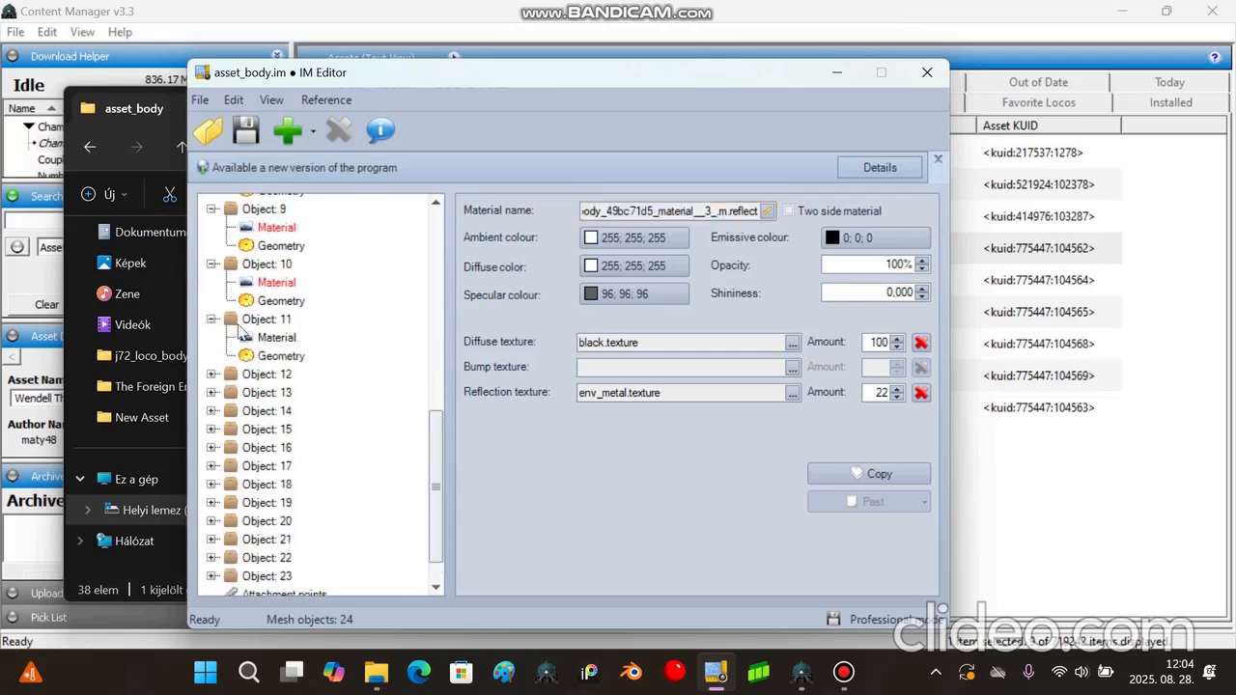
pyautogui.click(276, 300)
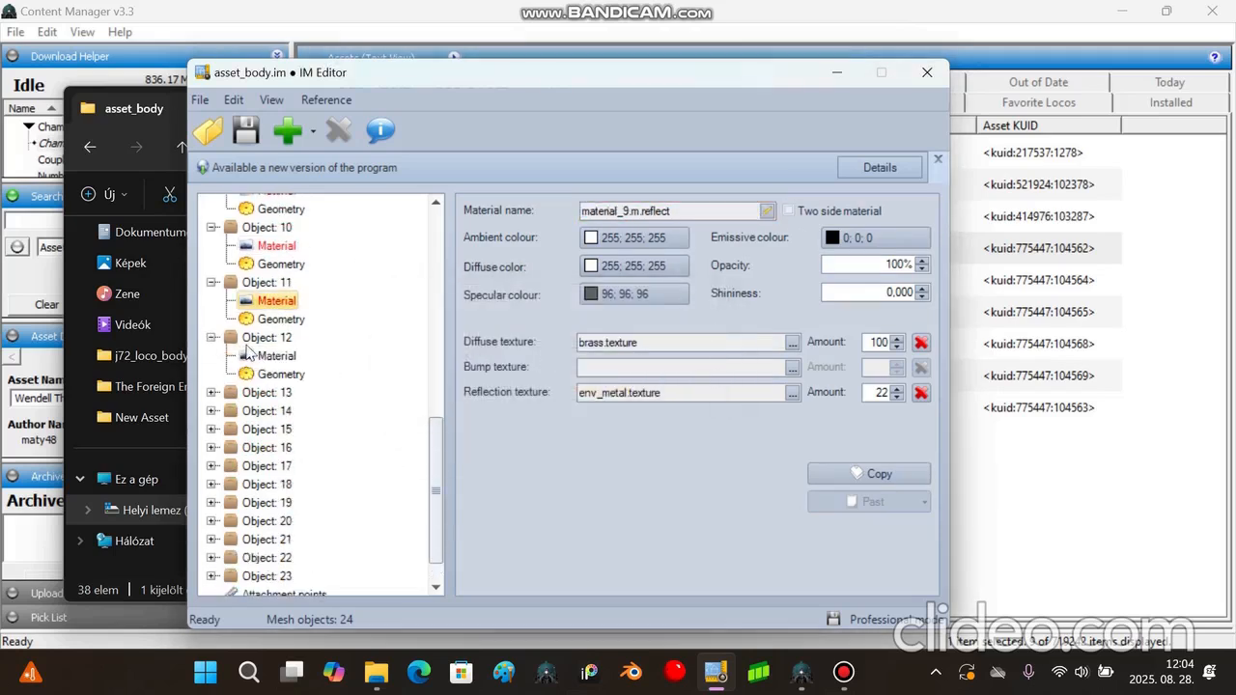
pyautogui.click(276, 356)
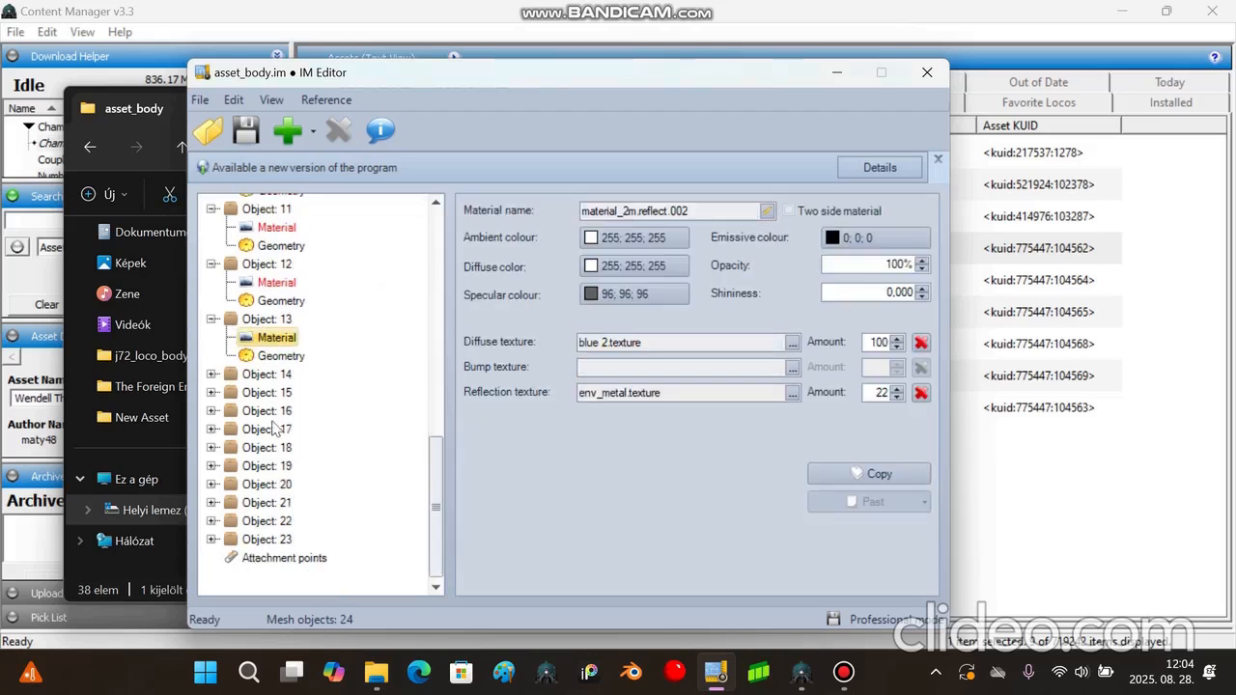
# - Set Object 13's material type to reflect
pyautogui.click(766, 211)
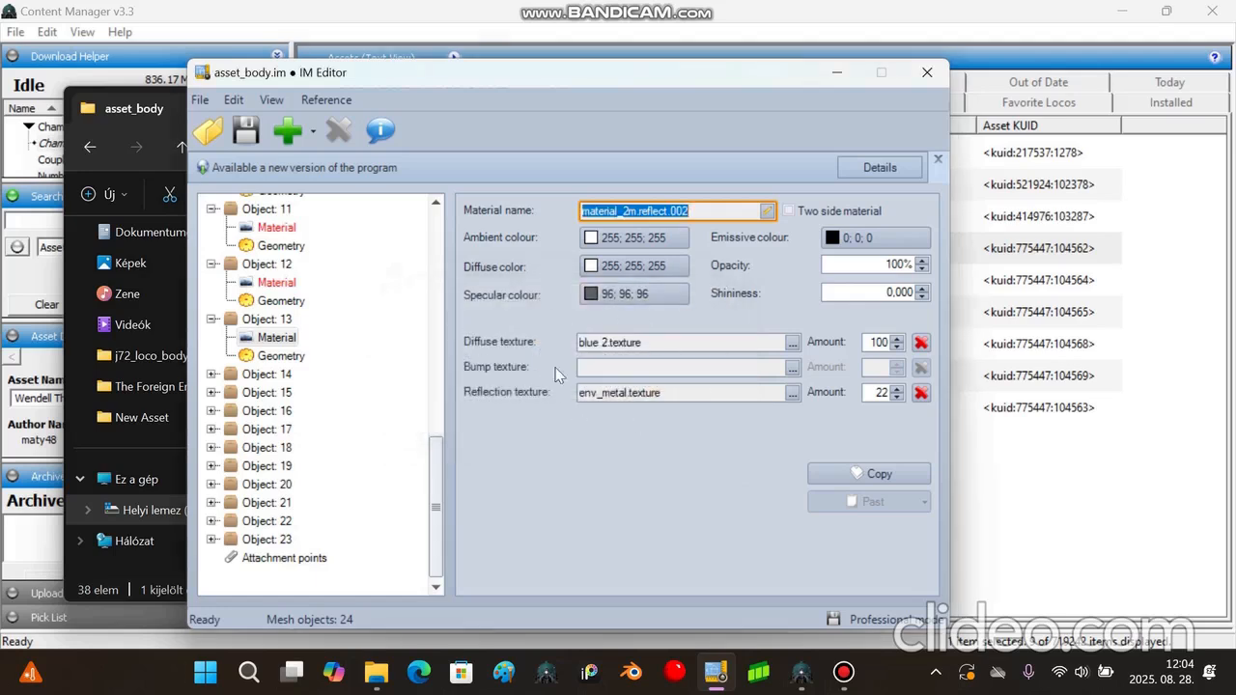
pyautogui.click(695, 210)
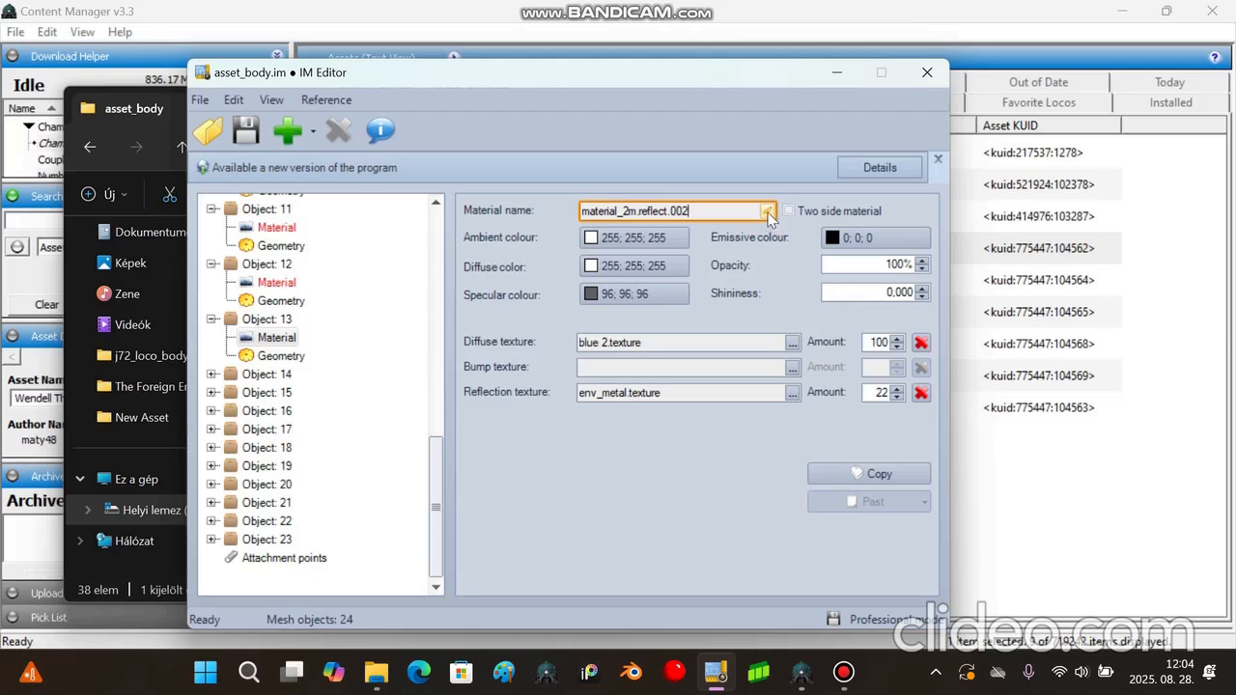
pyautogui.click(768, 210)
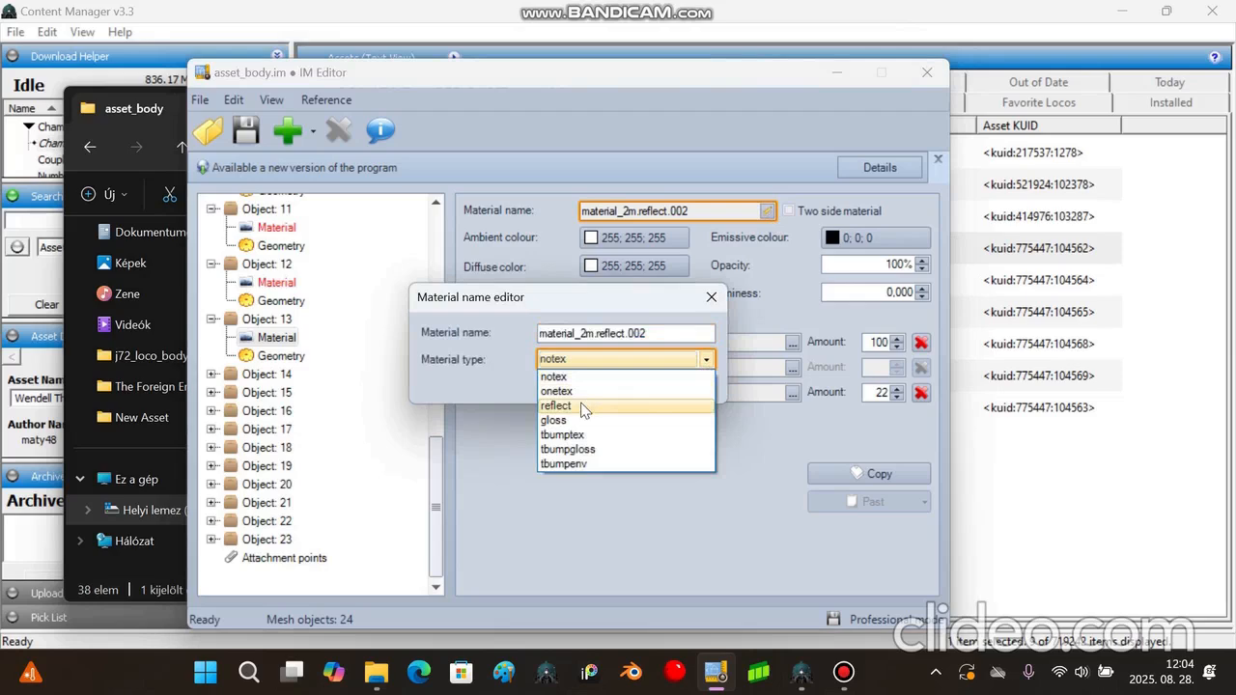
pyautogui.click(556, 405)
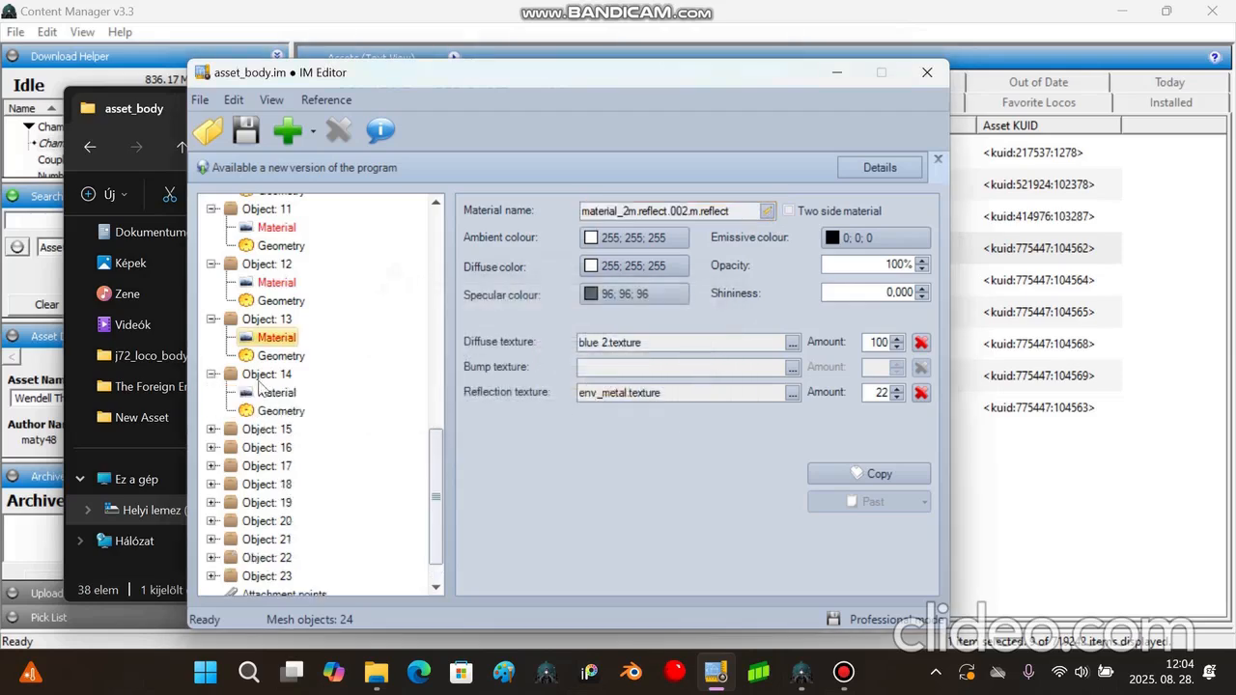
# - Set the materials of Objects 16 and 19 to the onetex type
pyautogui.click(276, 355)
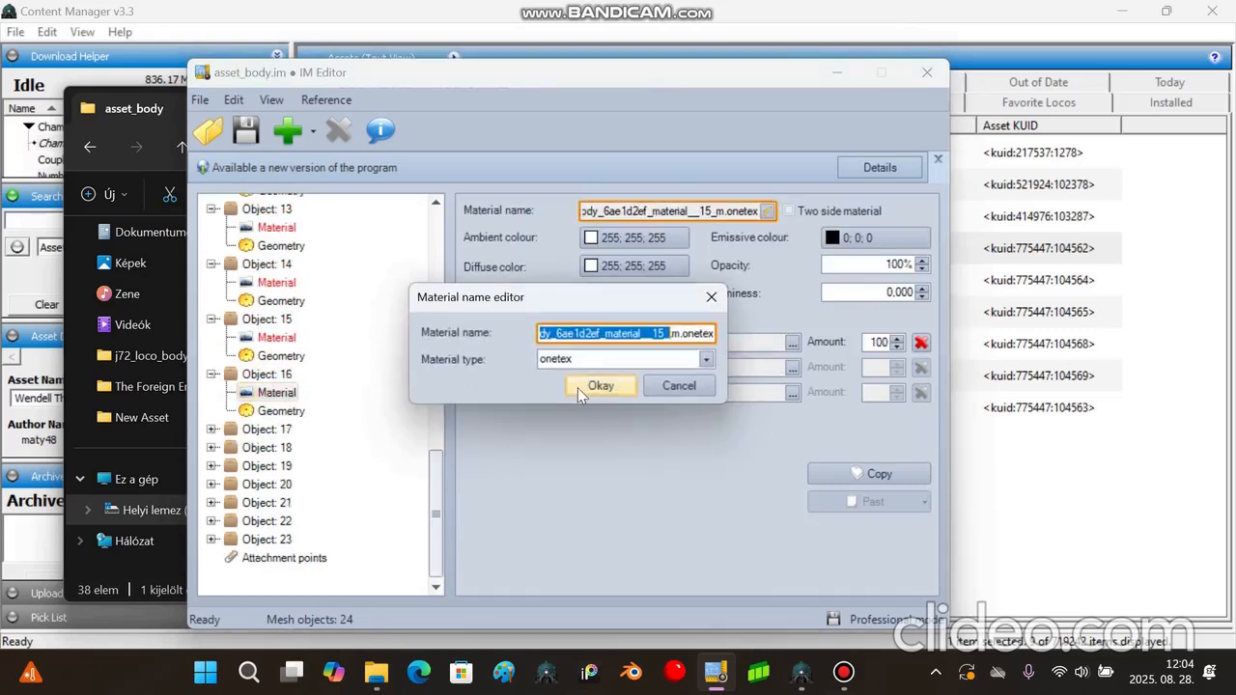
pyautogui.click(599, 385)
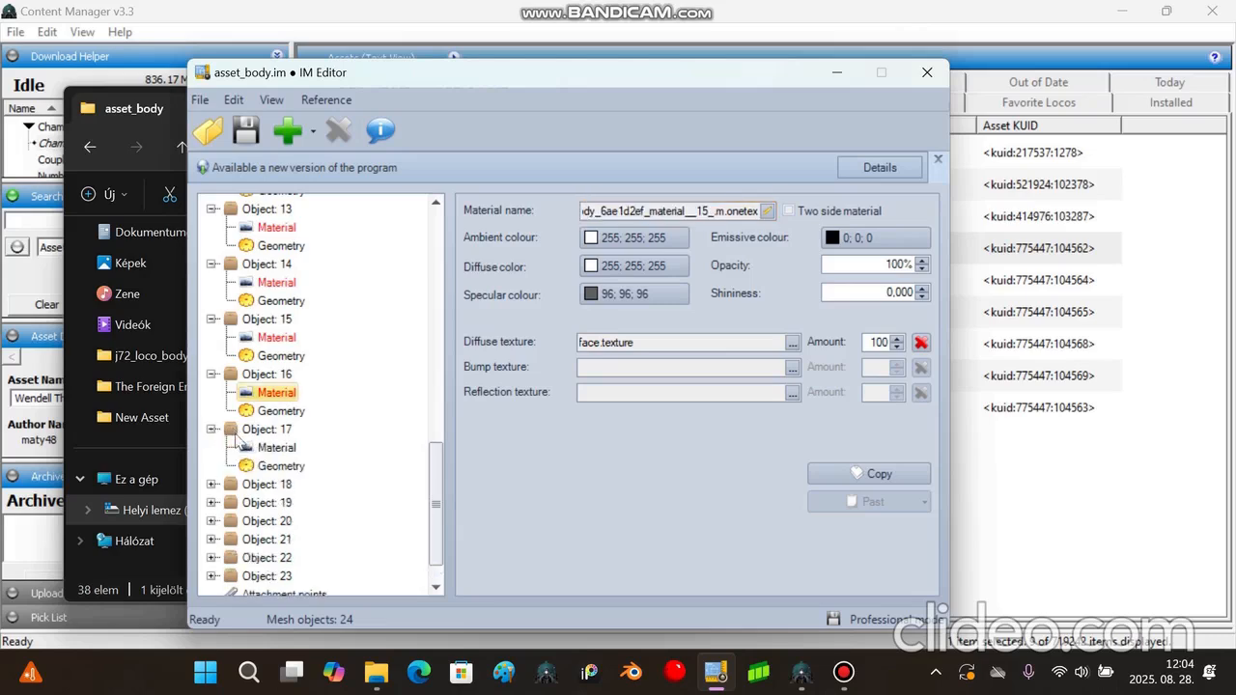
pyautogui.click(767, 210)
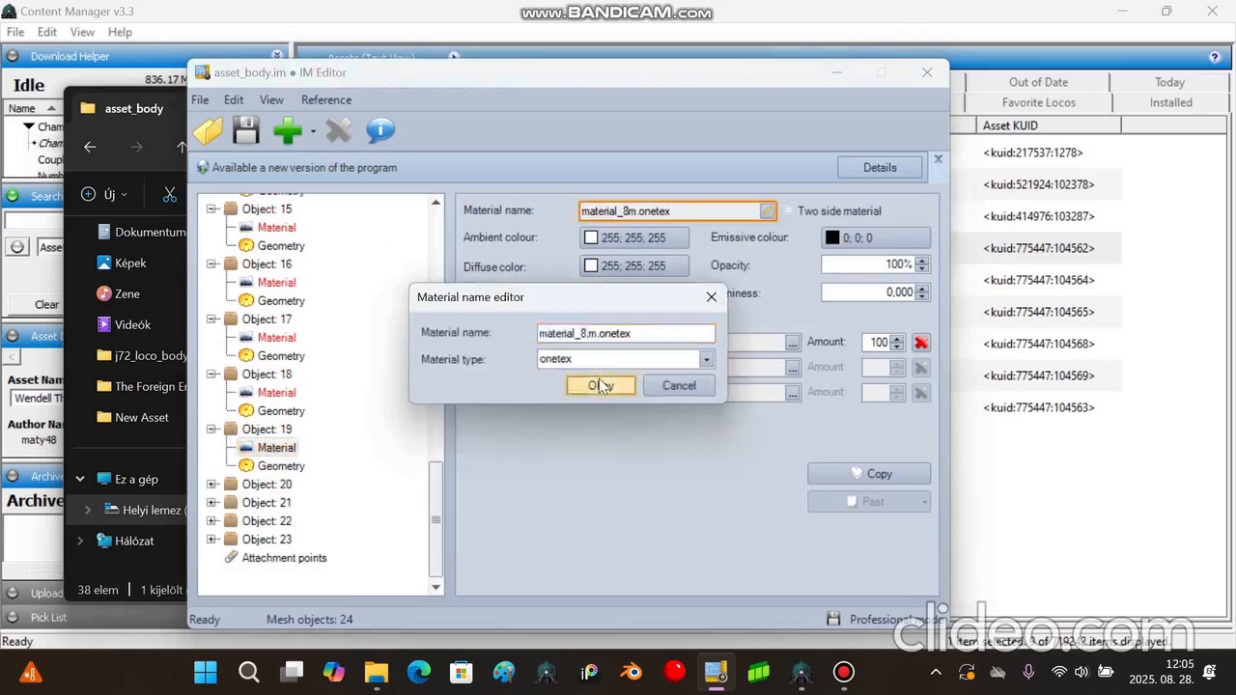
pyautogui.click(593, 385)
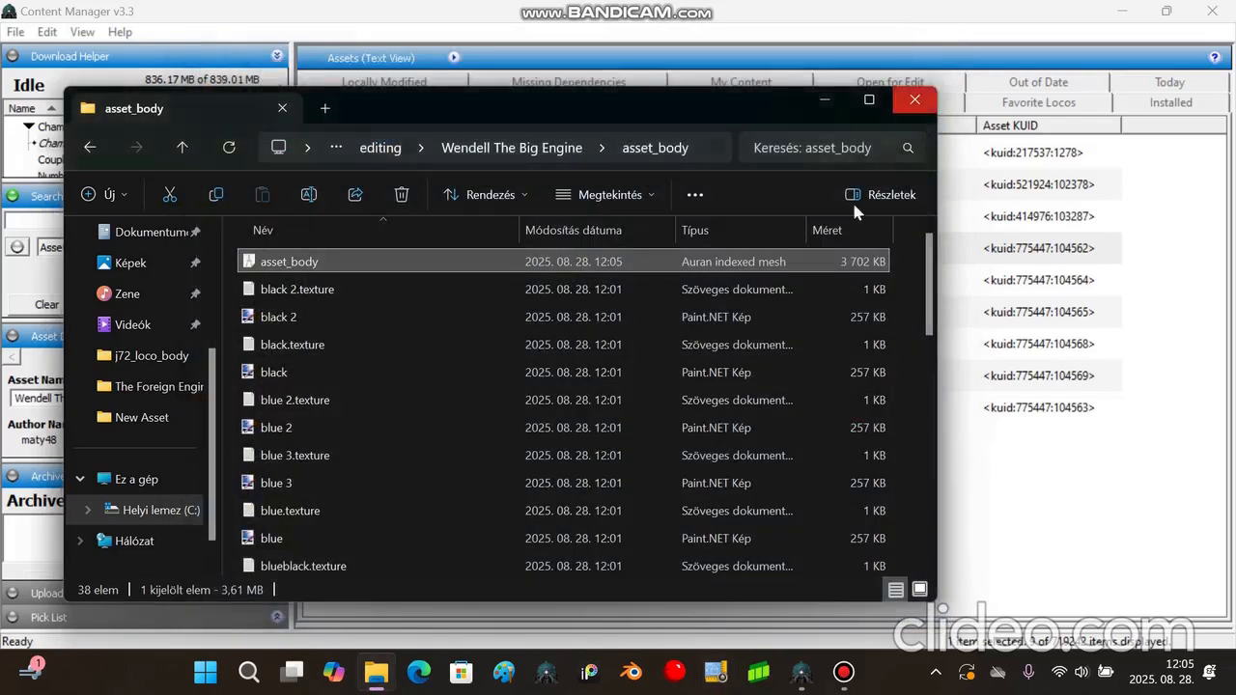
# - Switch to File Explorer to confirm asset_body.im was modified at 12:05
pyautogui.click(913, 99)
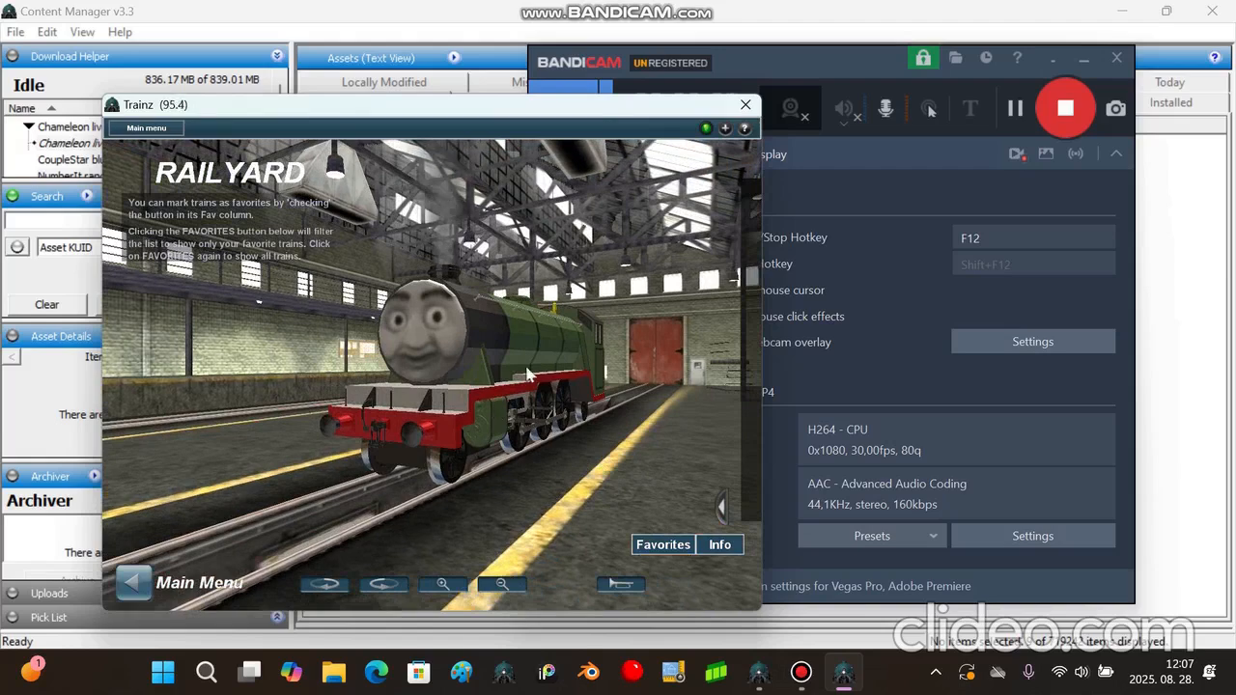
pyautogui.moveTo(185, 487)
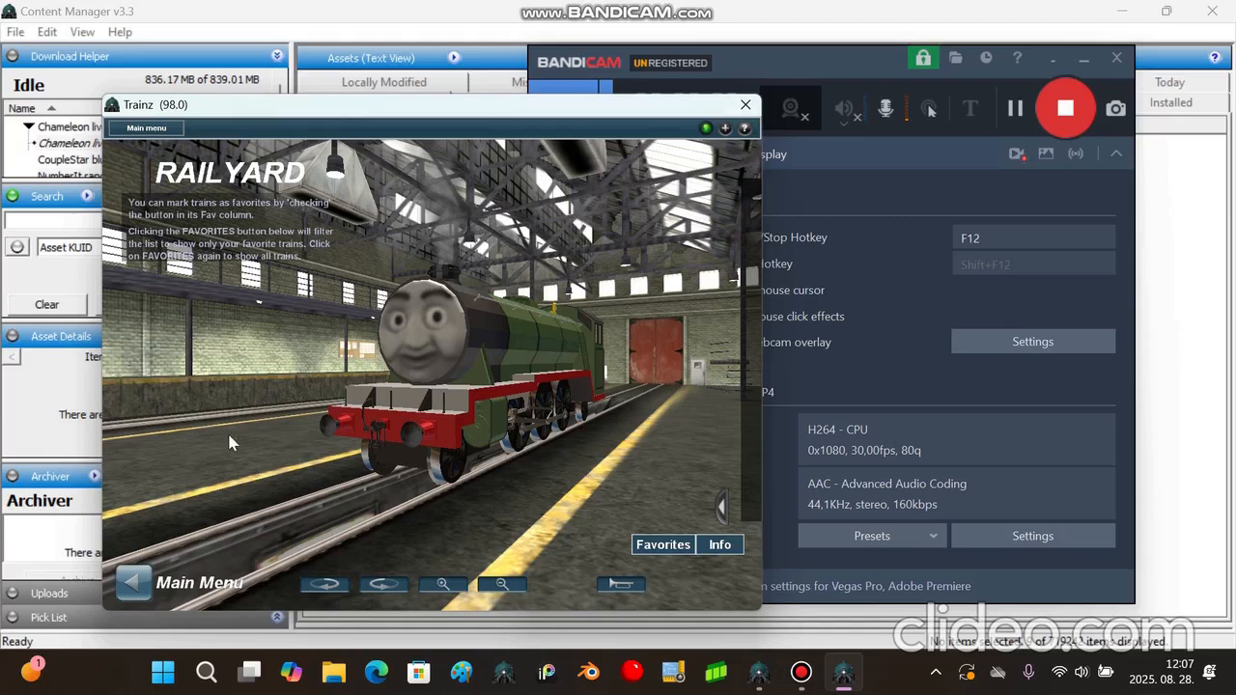
pyautogui.moveTo(471, 461)
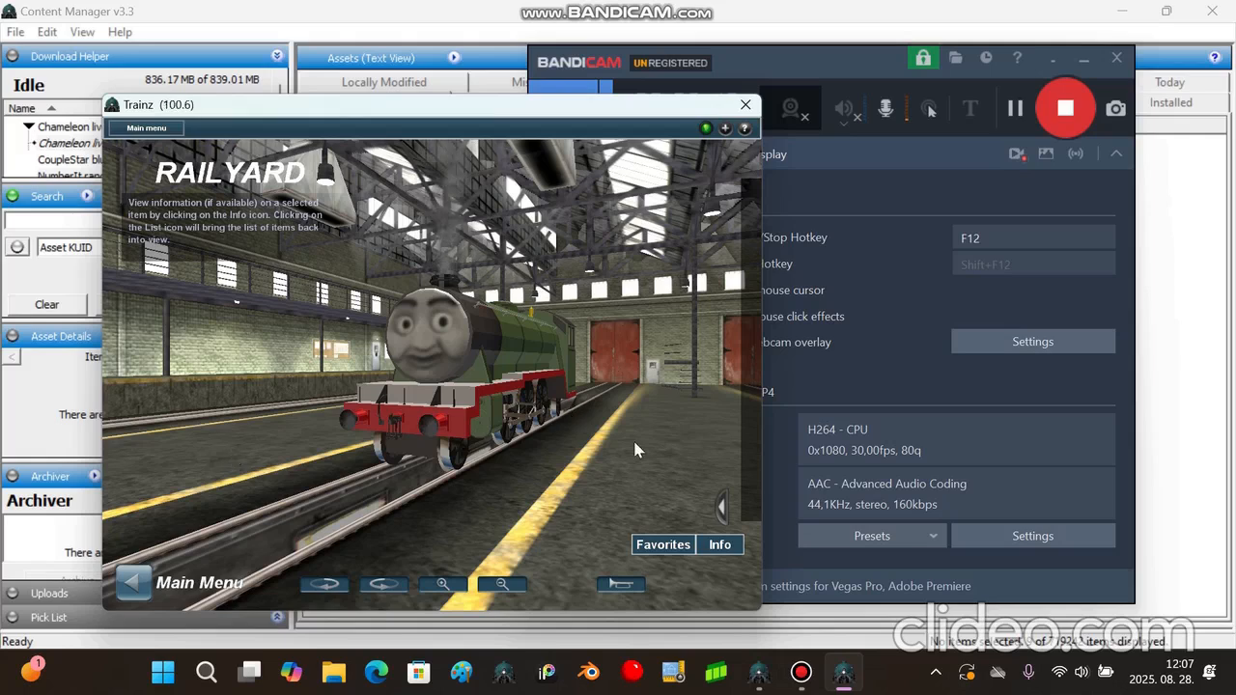
pyautogui.moveTo(333, 411)
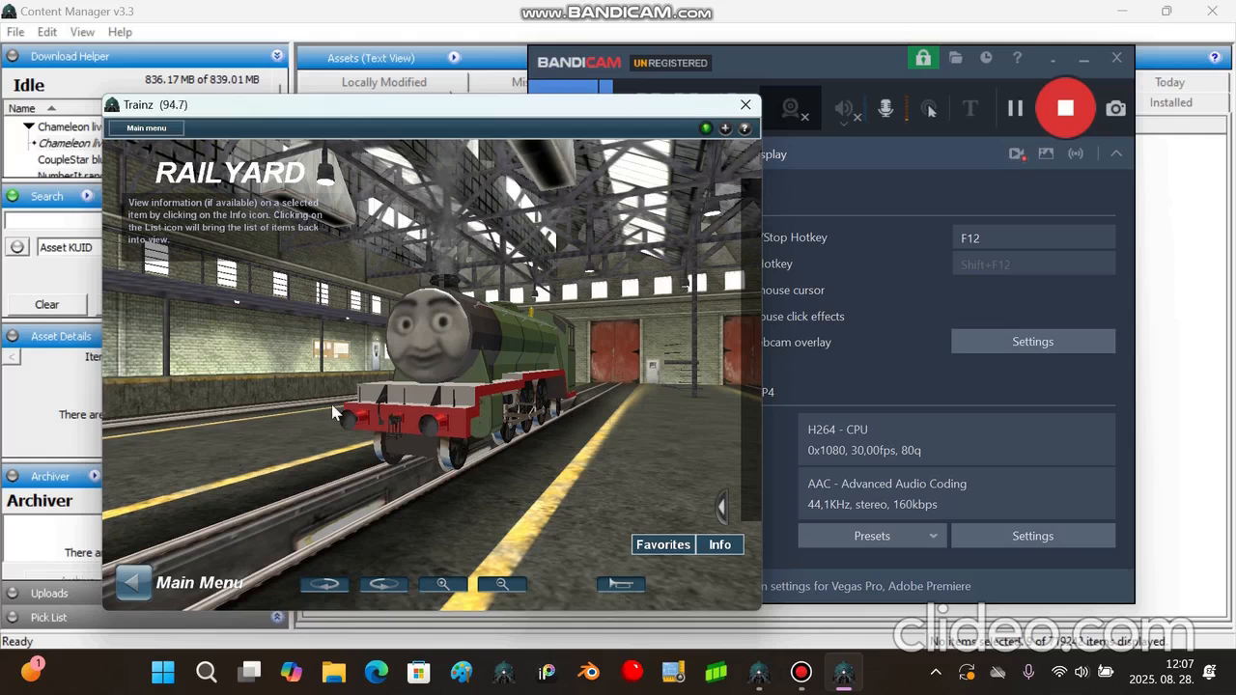
pyautogui.moveTo(560, 488)
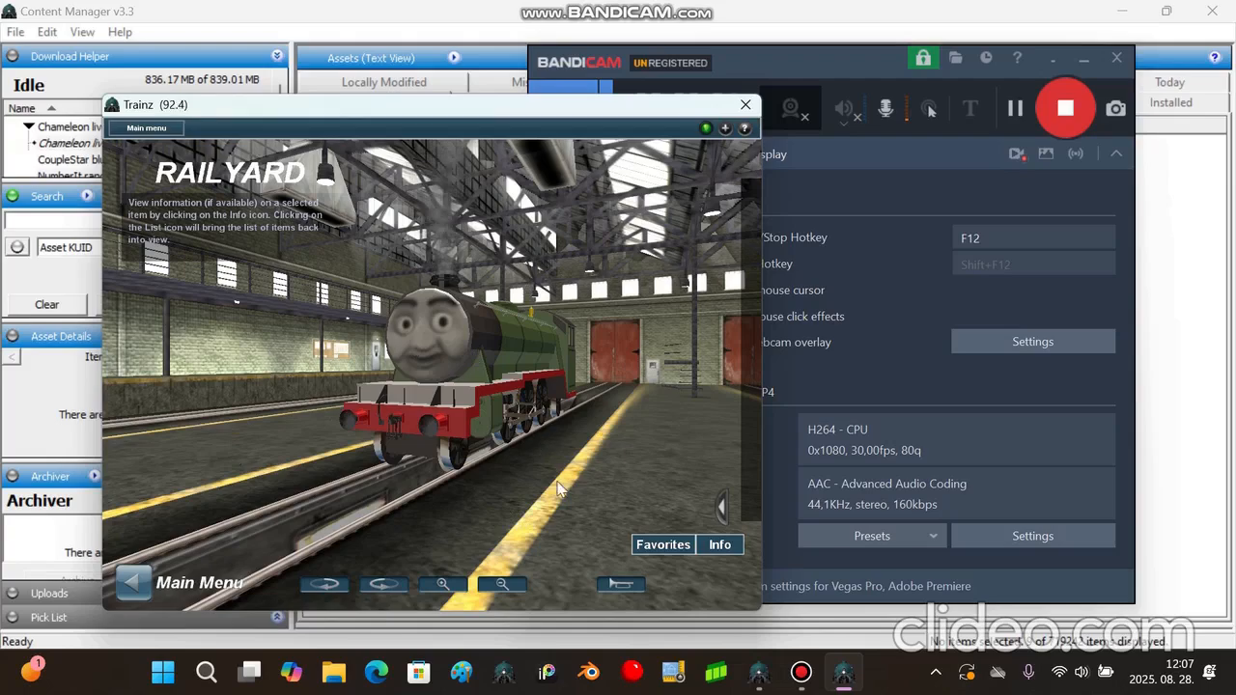